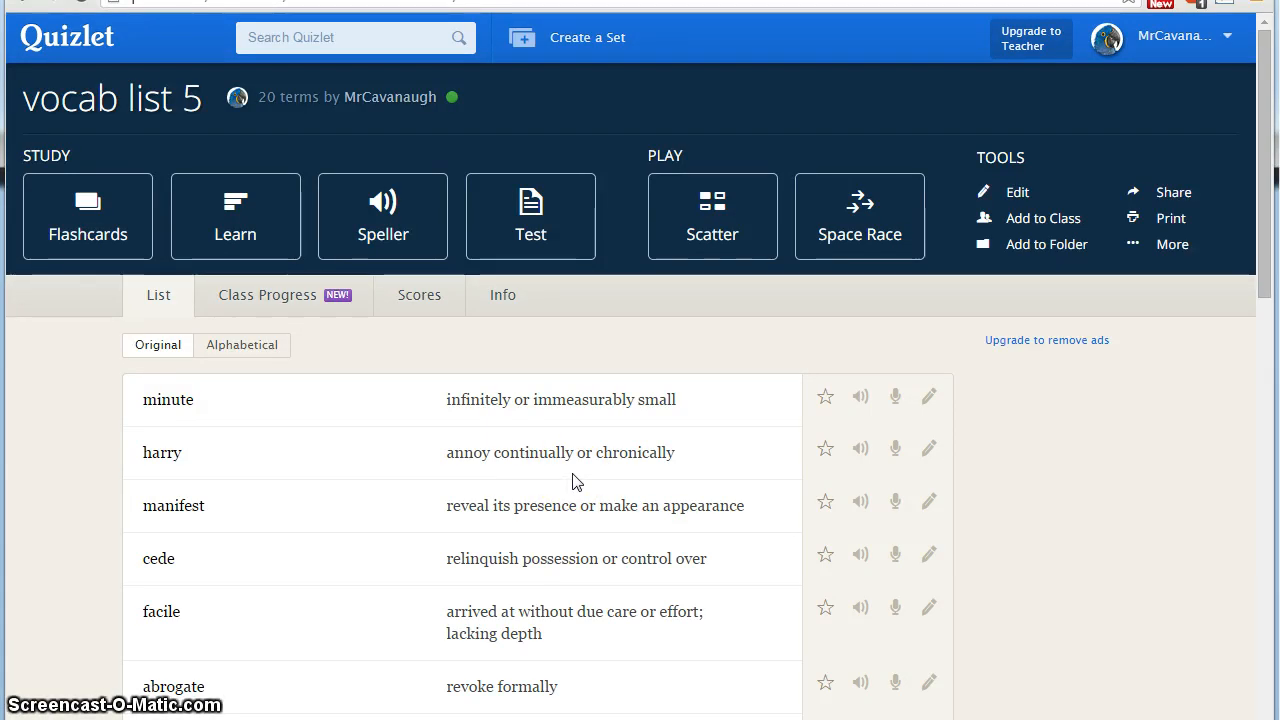
pyautogui.moveTo(516, 417)
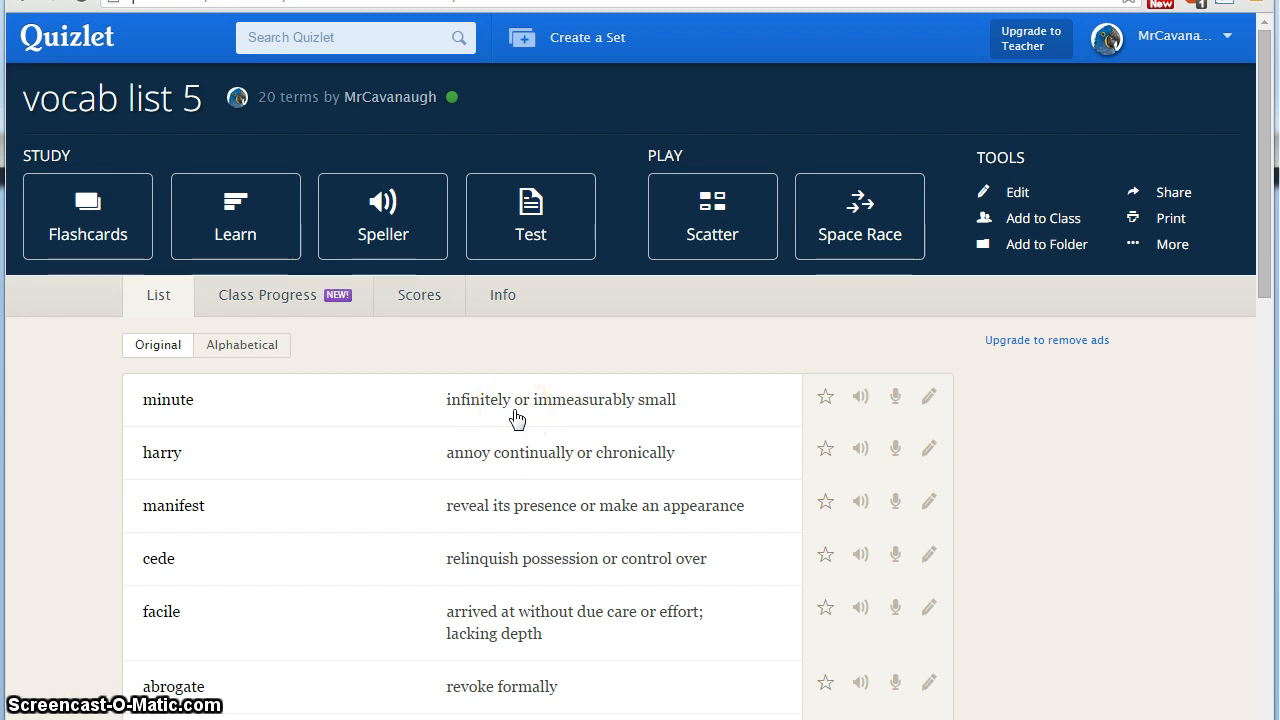
pyautogui.moveTo(673, 381)
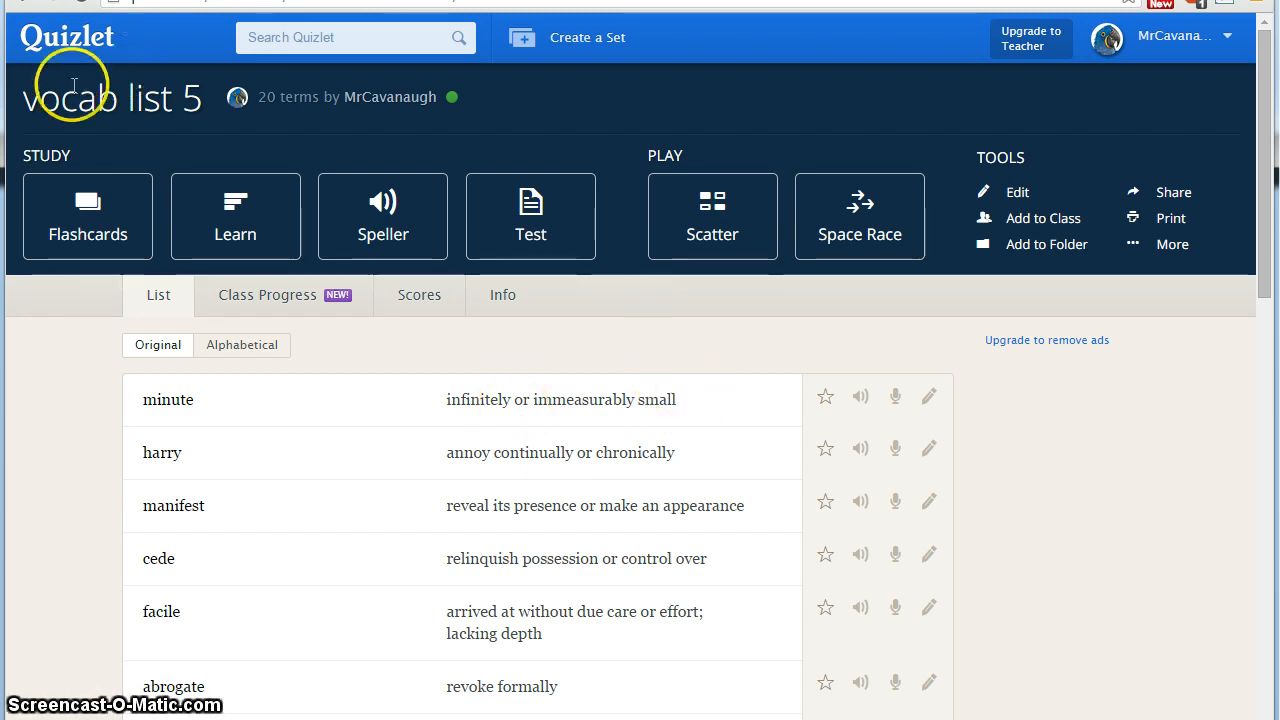
pyautogui.moveTo(90, 48)
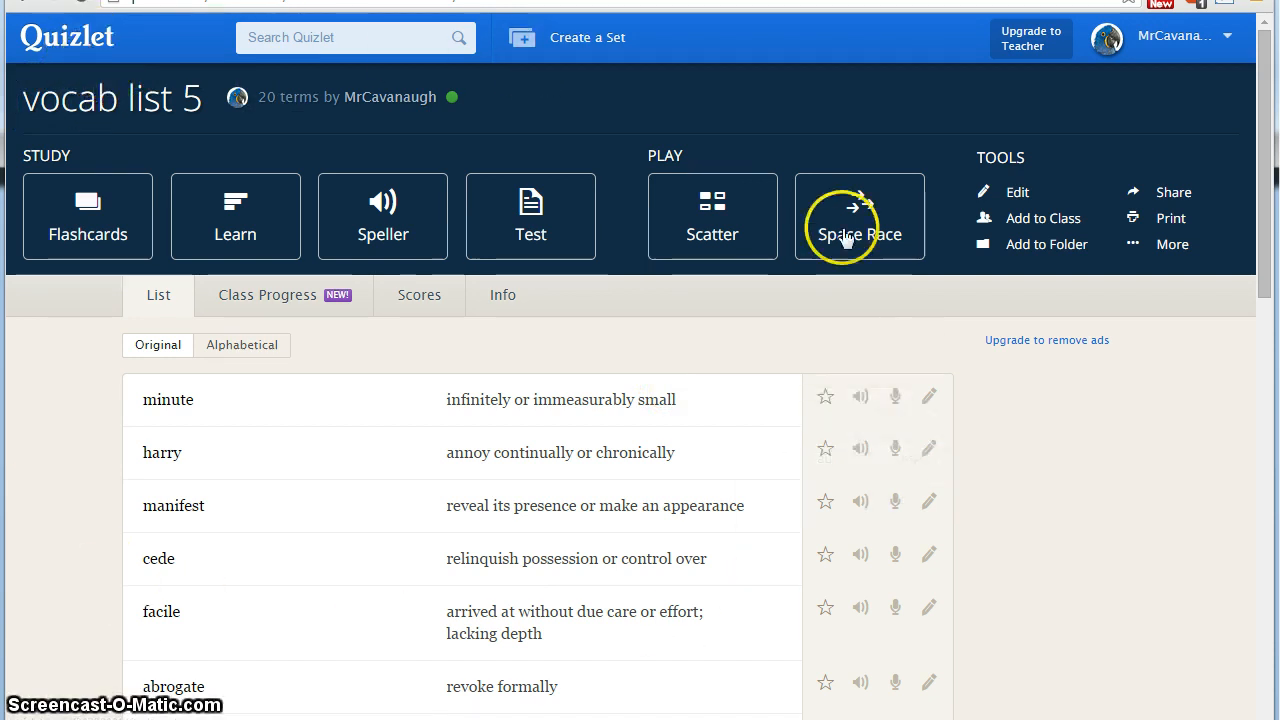
pyautogui.moveTo(162, 133)
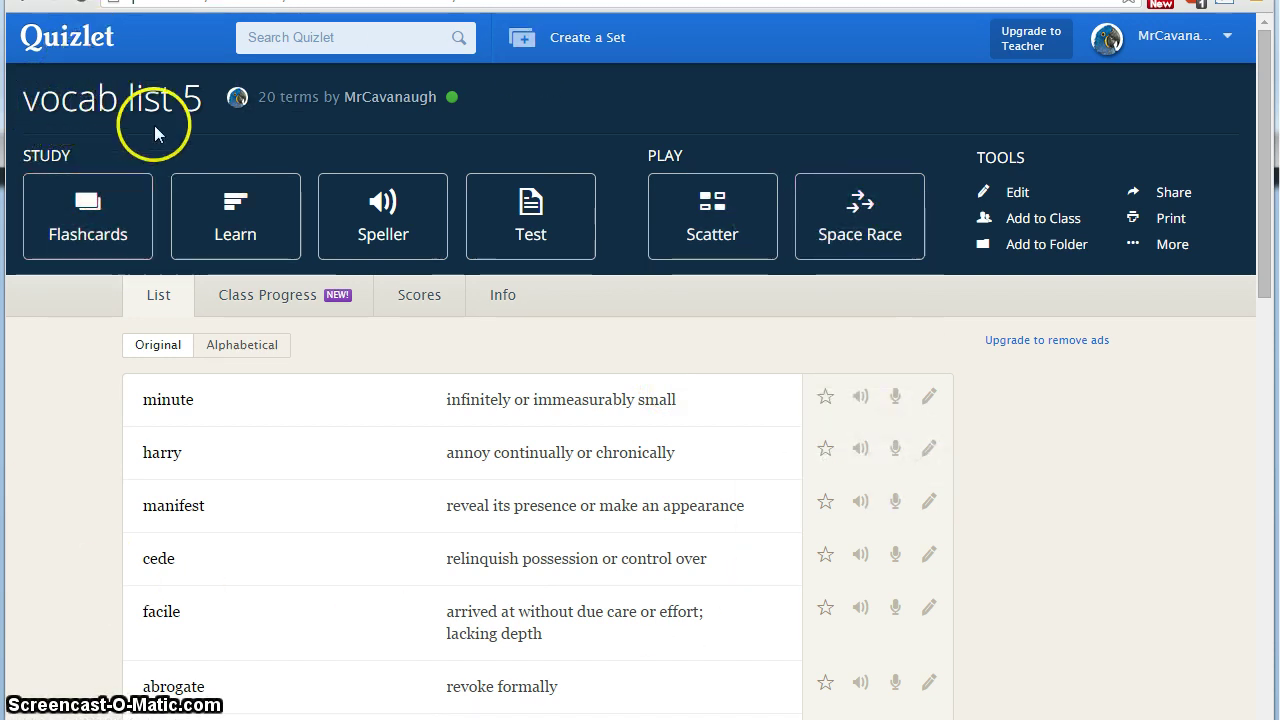
pyautogui.moveTo(1060, 205)
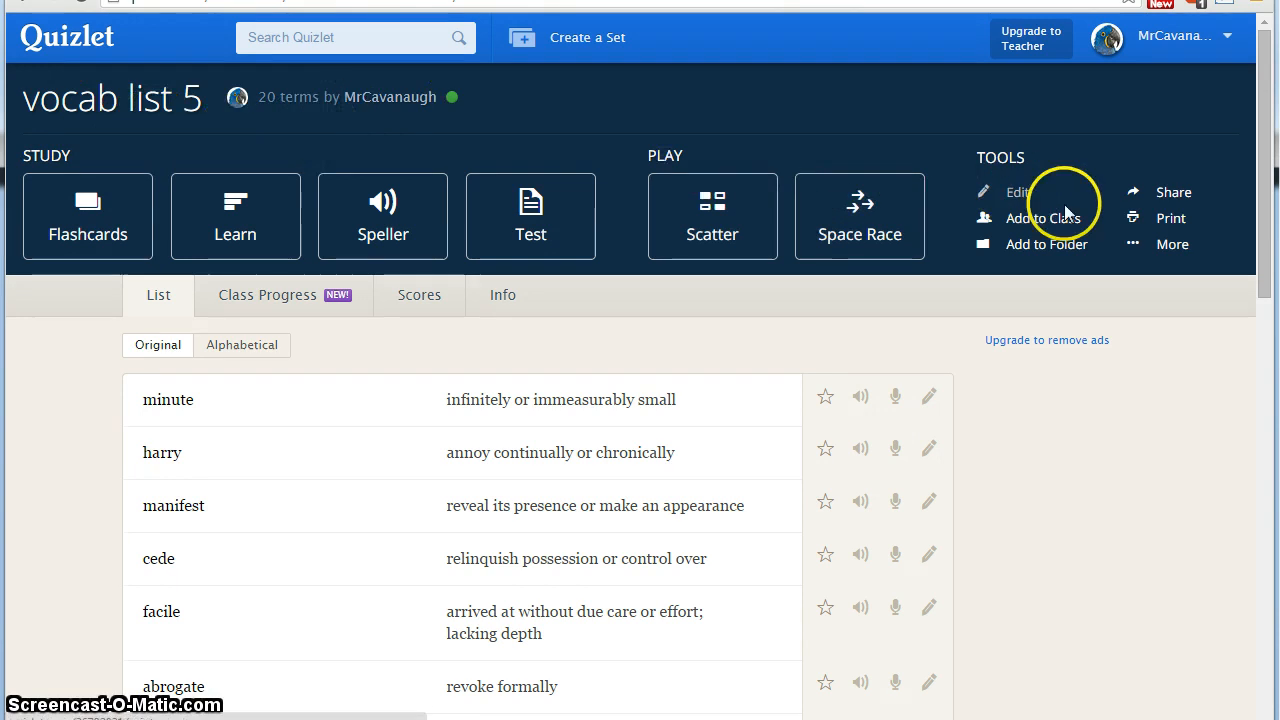
# Step: Copy the Flashcards iframe snippet from the vocab list 5 set's Quizlet embed codes
pyautogui.click(1172, 244)
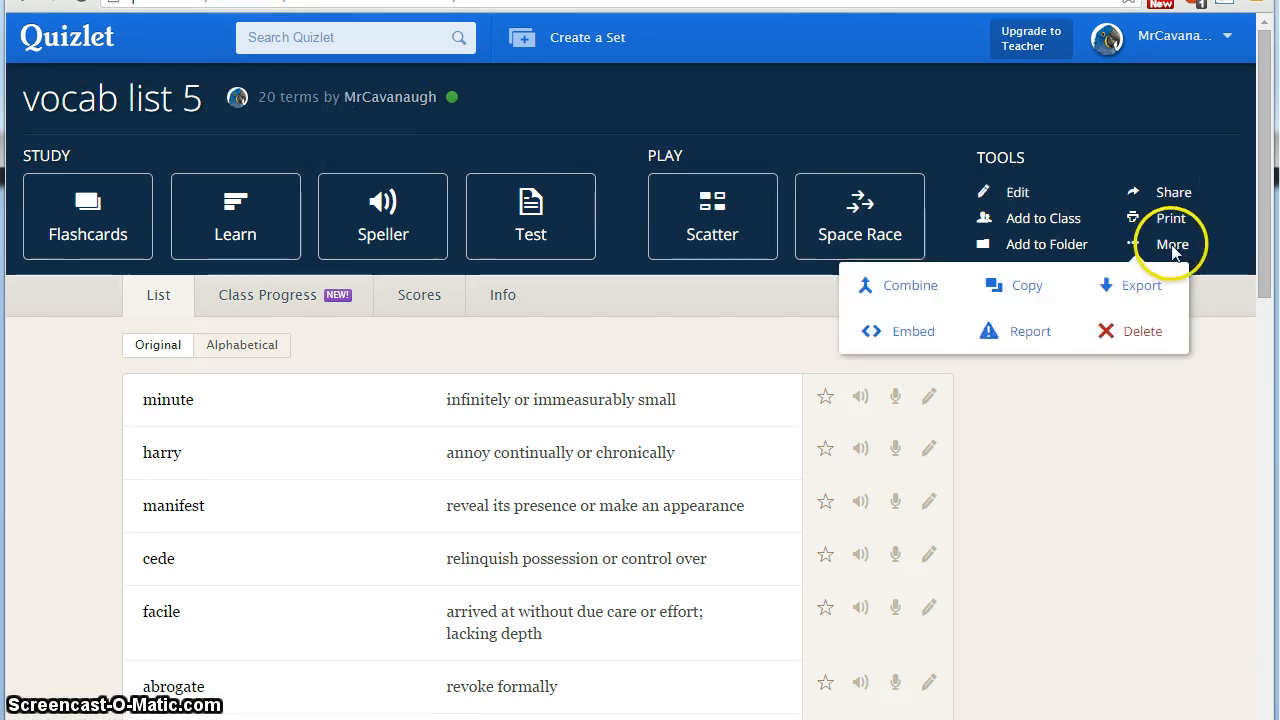
pyautogui.moveTo(922, 320)
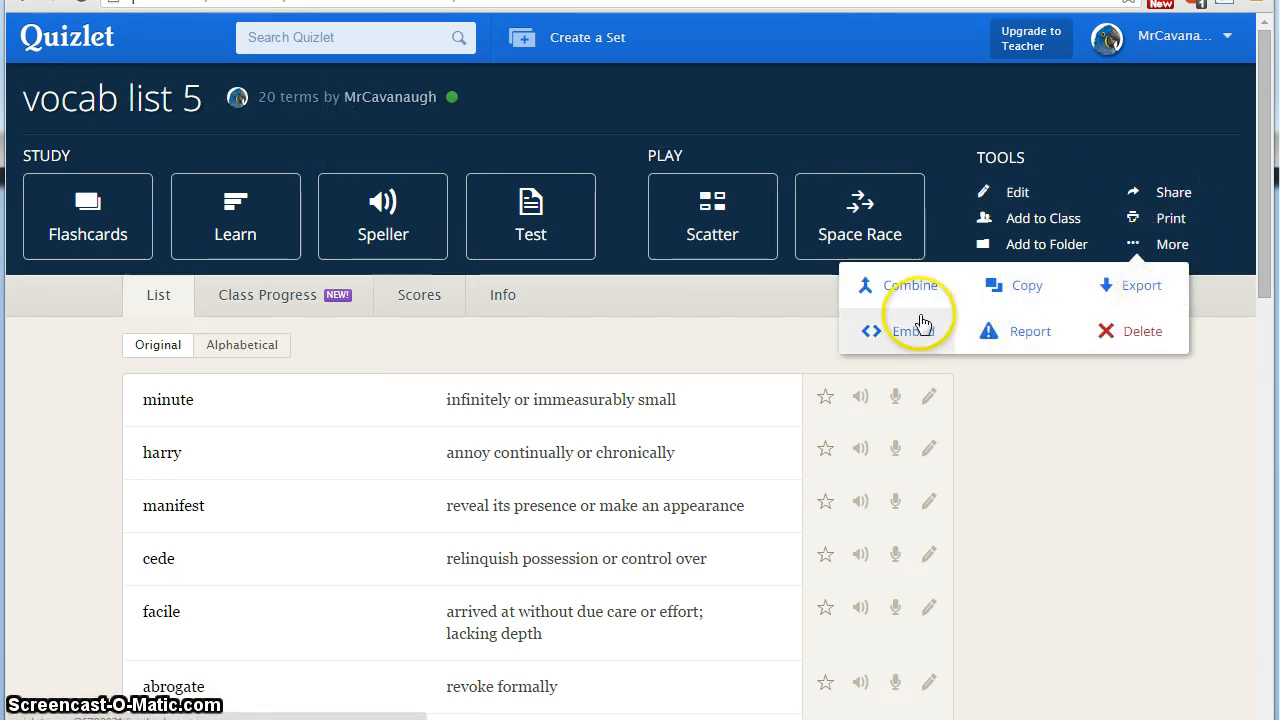
pyautogui.click(888, 331)
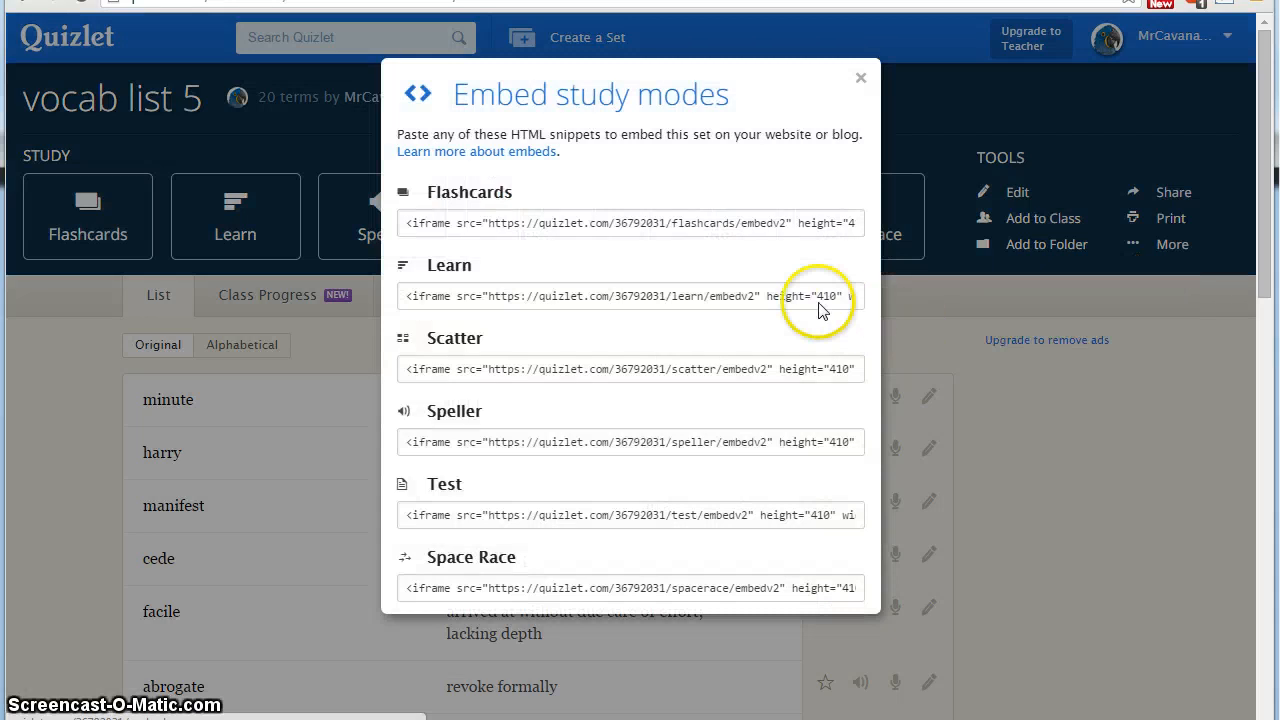
pyautogui.moveTo(548, 94)
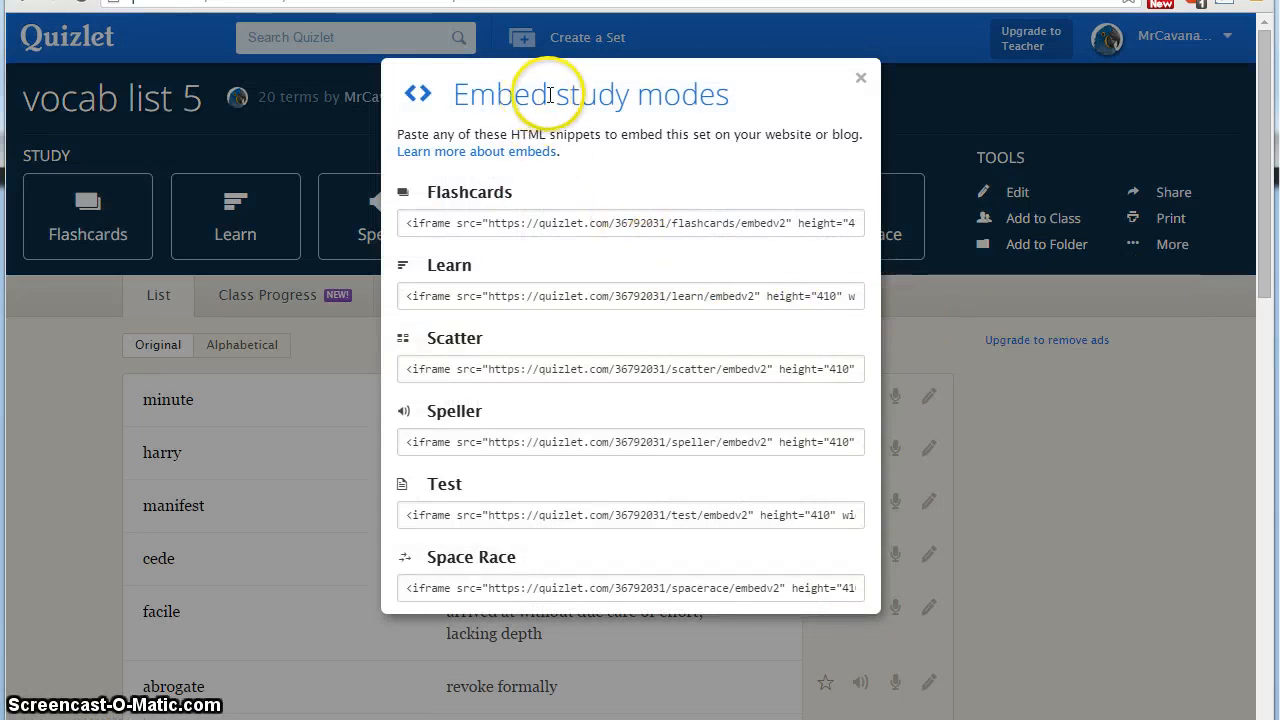
pyautogui.moveTo(590, 371)
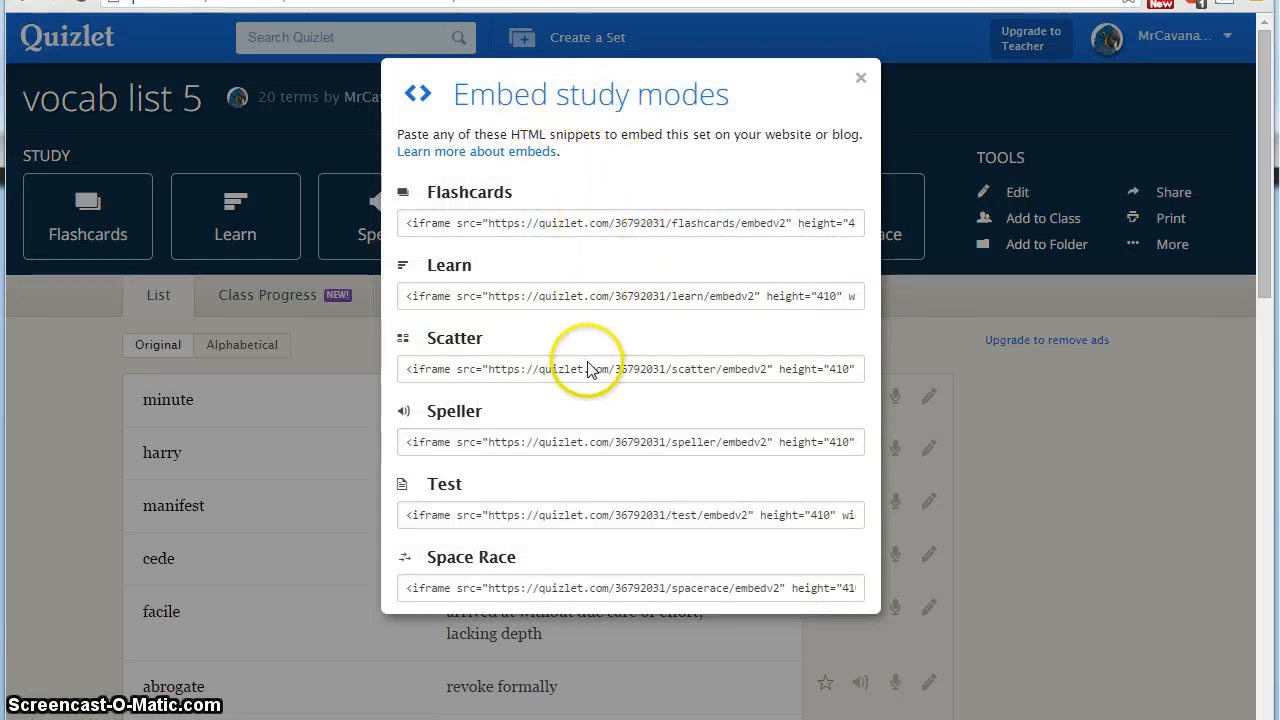
pyautogui.moveTo(578, 460)
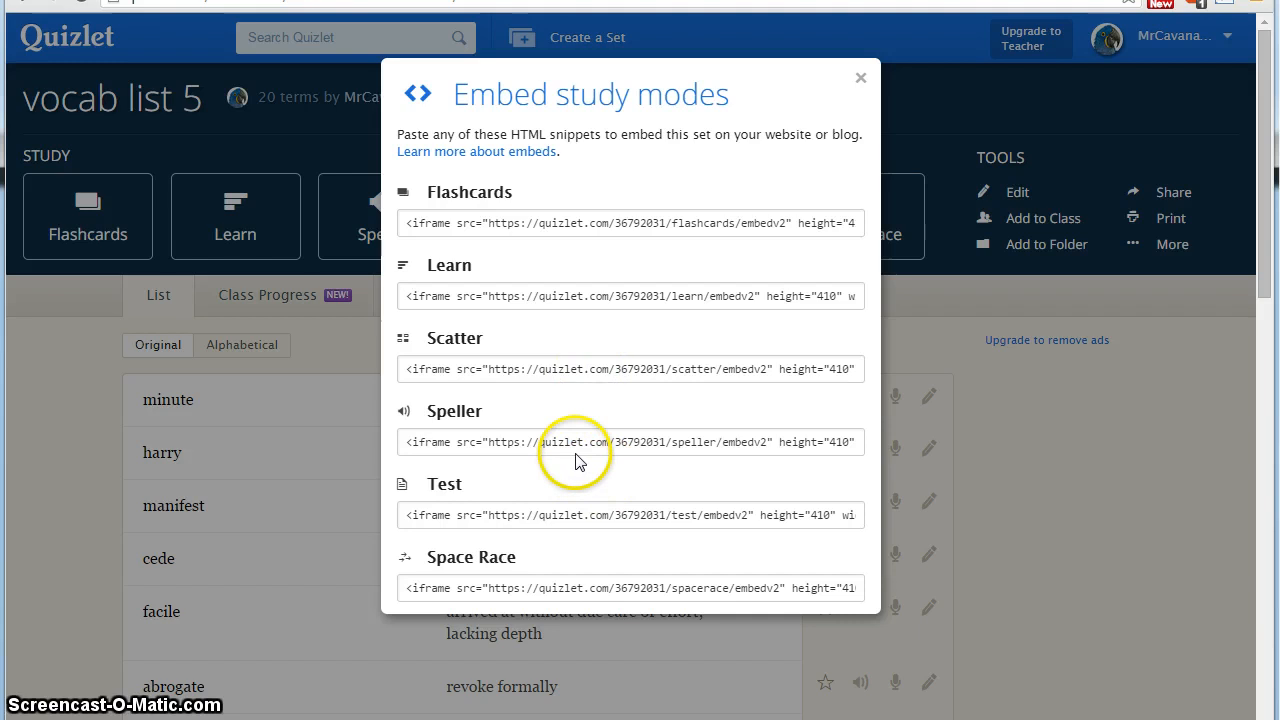
pyautogui.moveTo(567, 223)
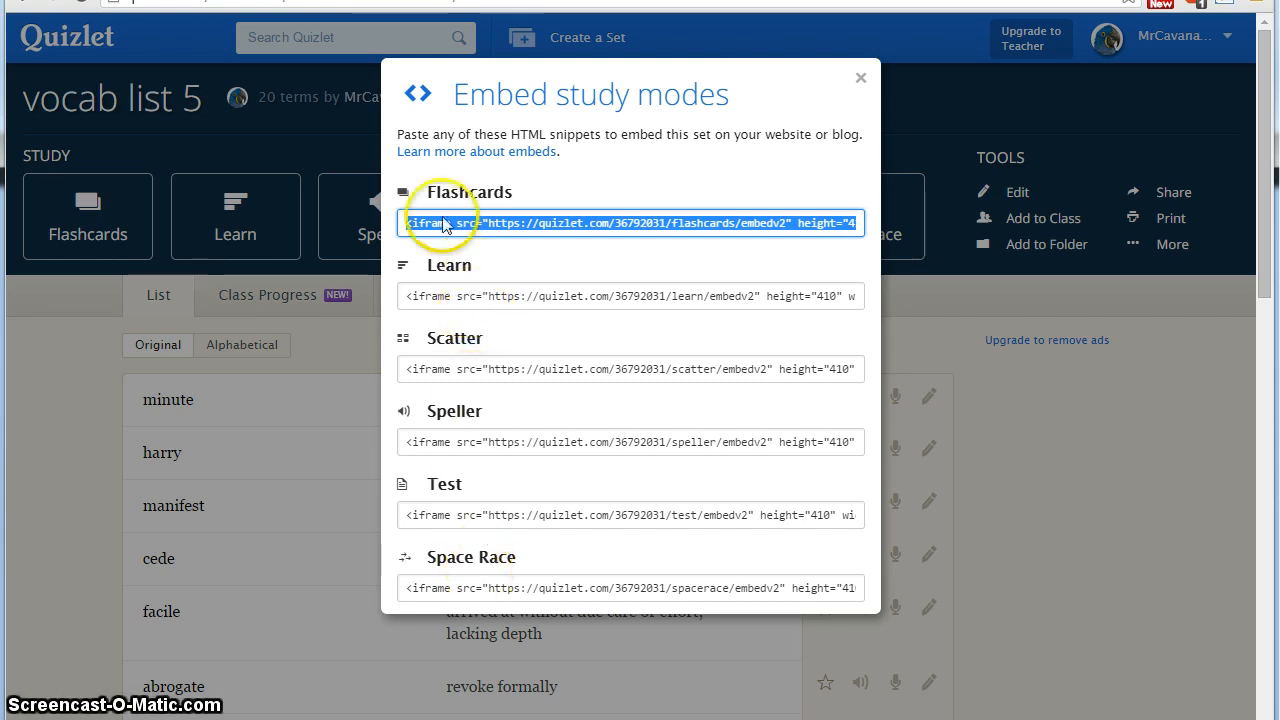
pyautogui.moveTo(515, 218)
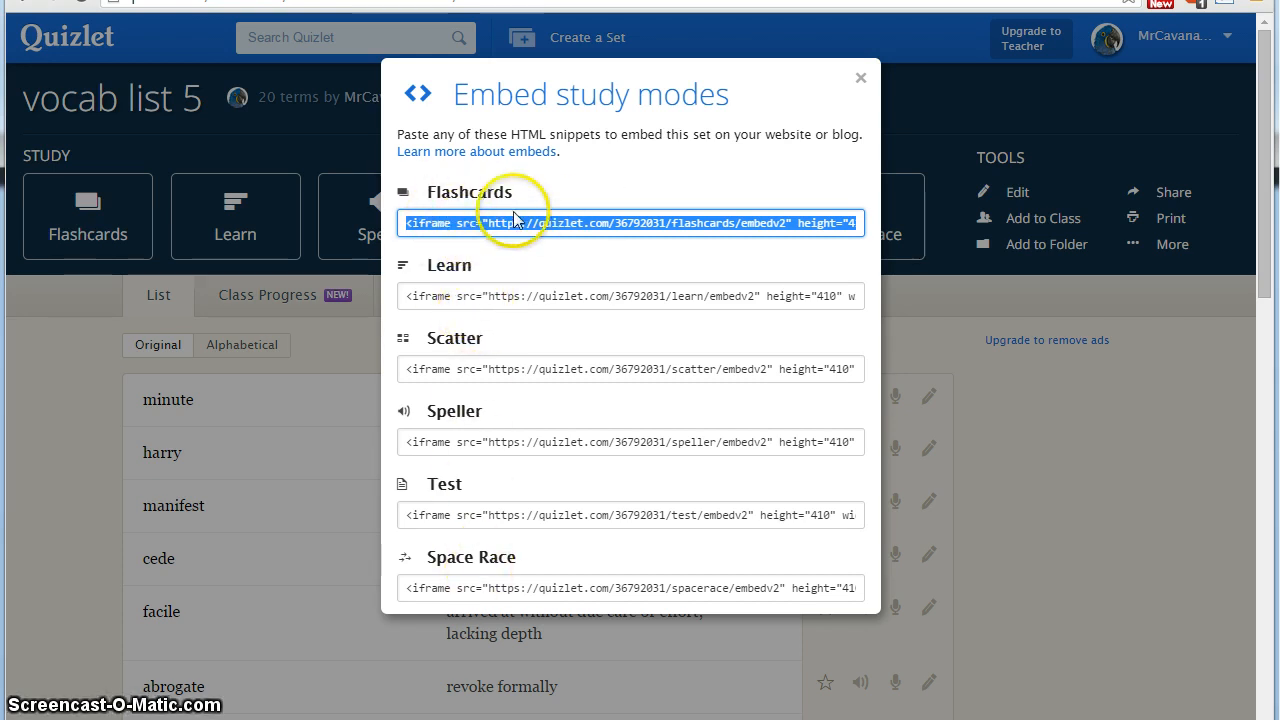
pyautogui.rightClick(525, 223)
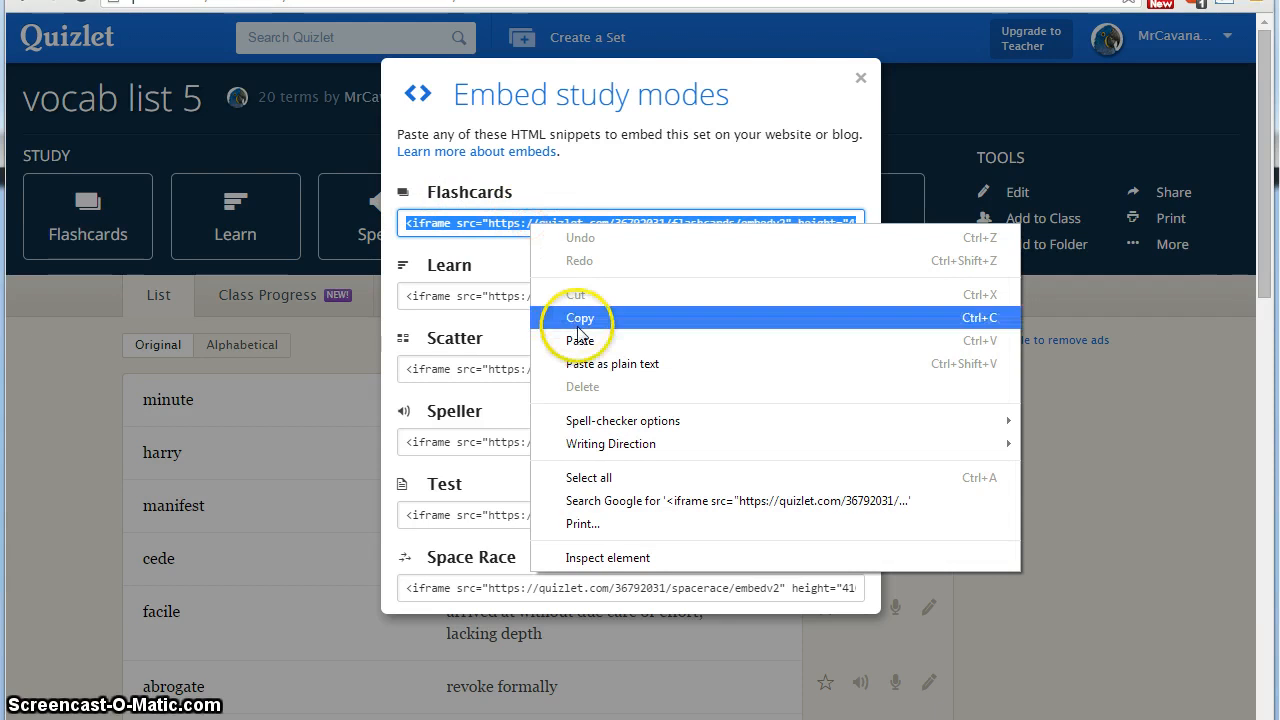
pyautogui.click(580, 318)
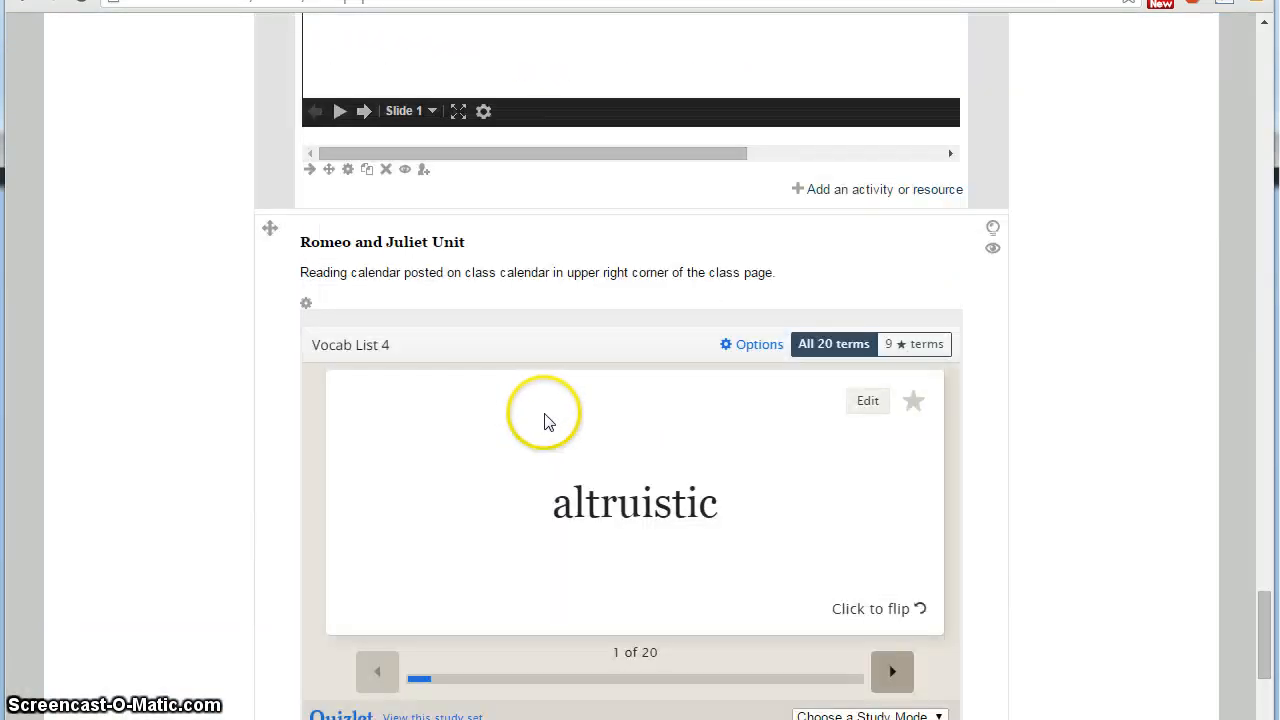
pyautogui.scroll(-3)
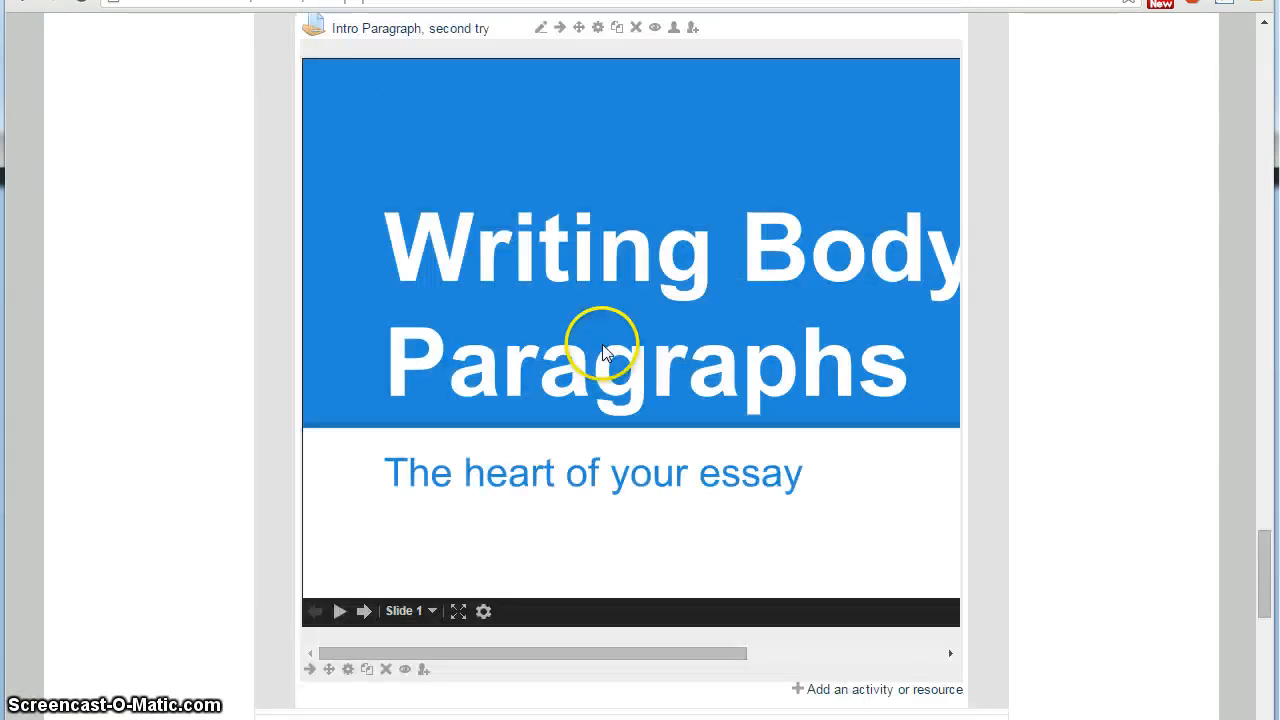
pyautogui.scroll(-3)
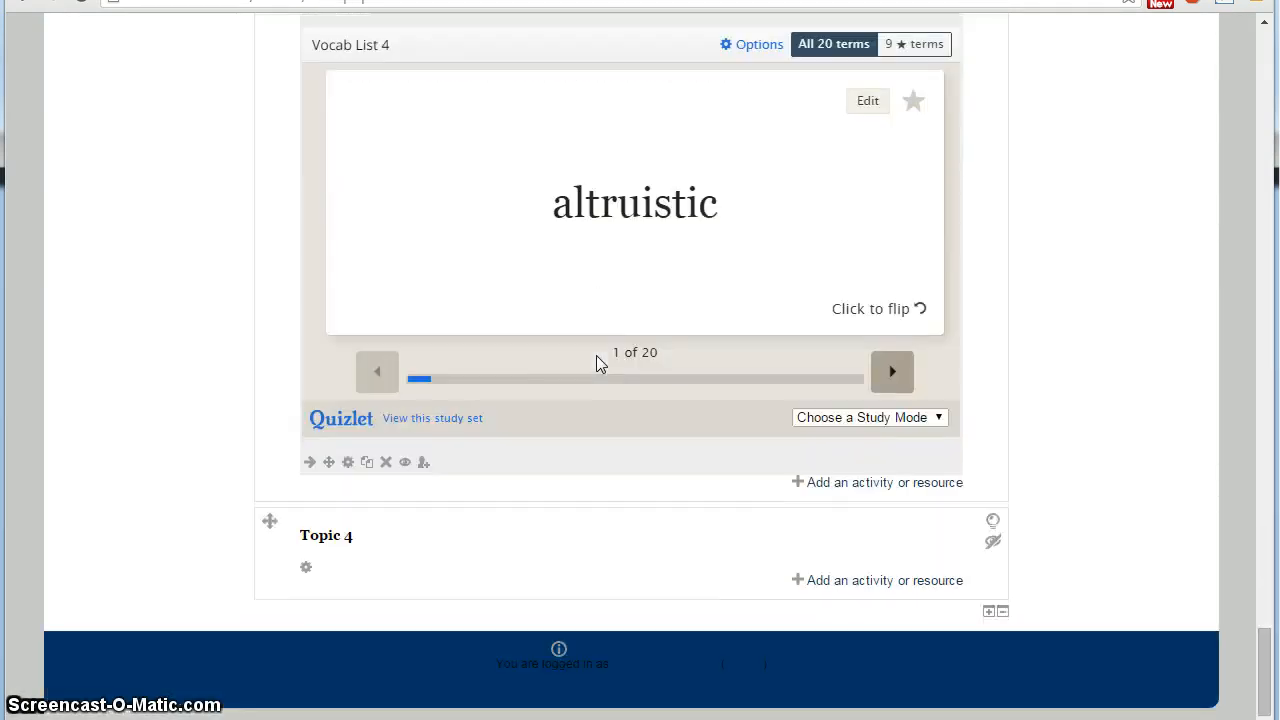
pyautogui.moveTo(852, 430)
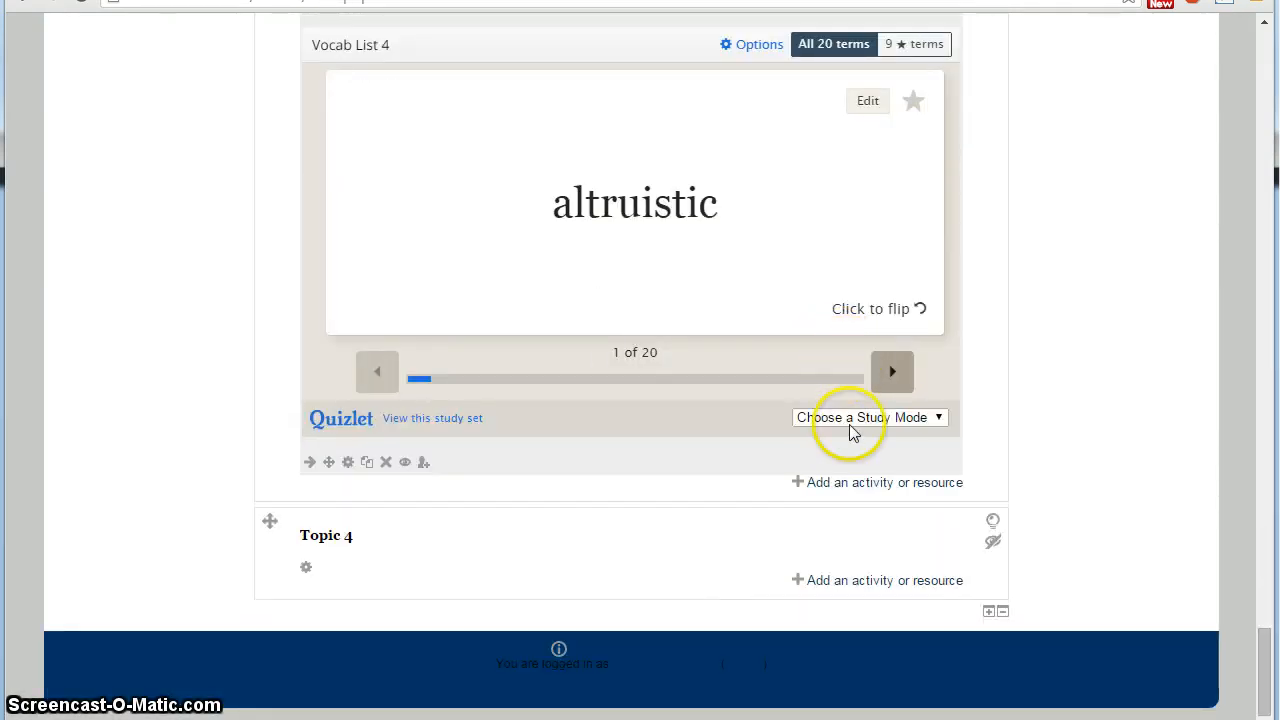
pyautogui.moveTo(855, 498)
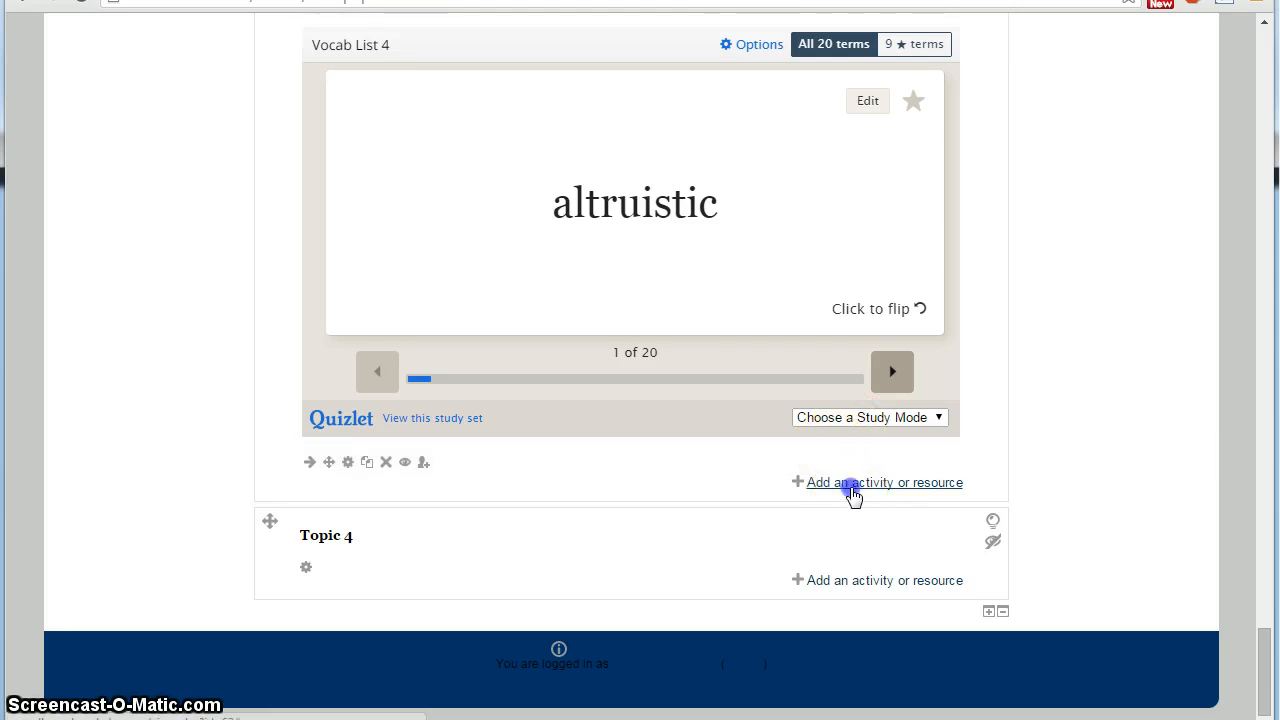
# Step: Choose Label from the resource picker for the Romeo and Juliet Unit section
pyautogui.click(885, 482)
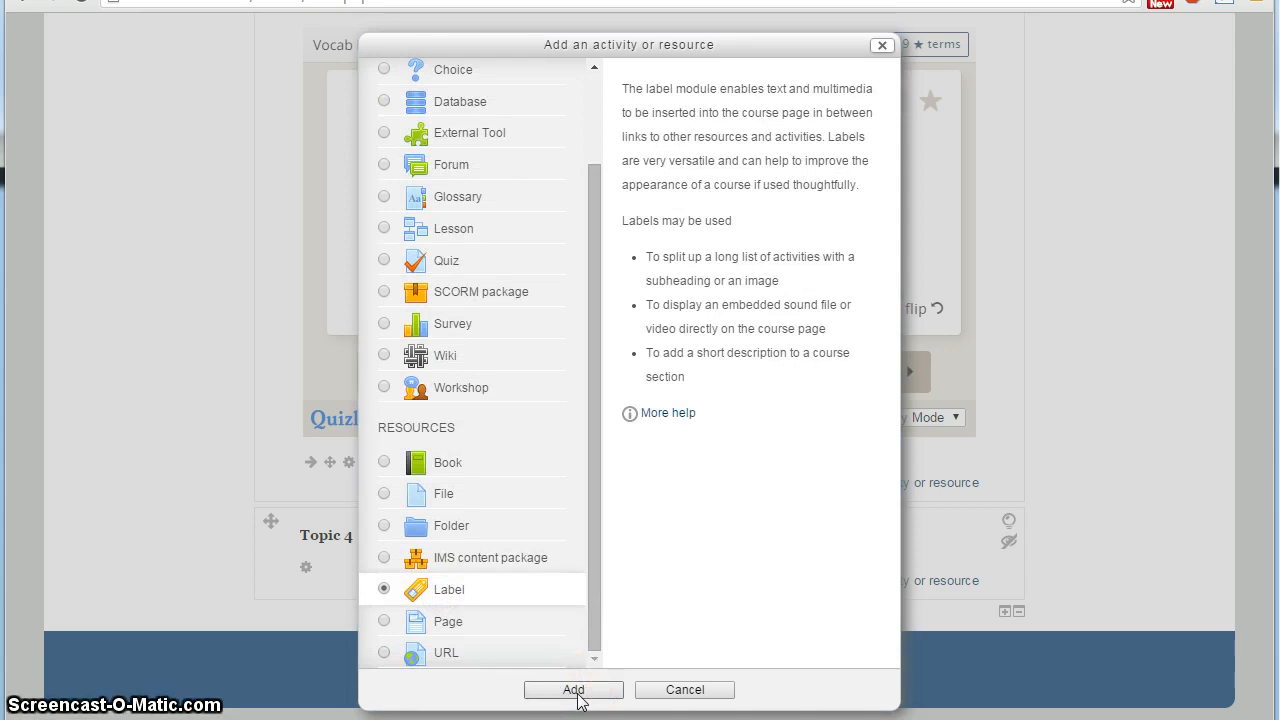
pyautogui.click(573, 689)
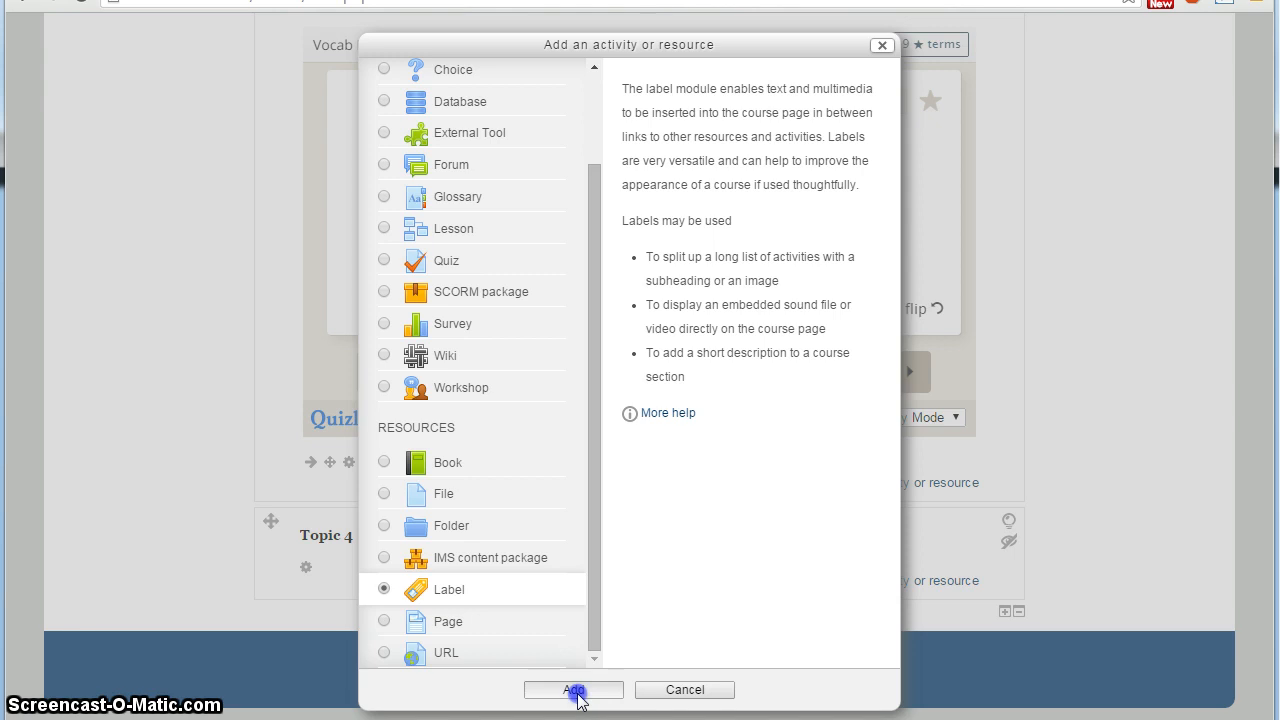
pyautogui.click(573, 690)
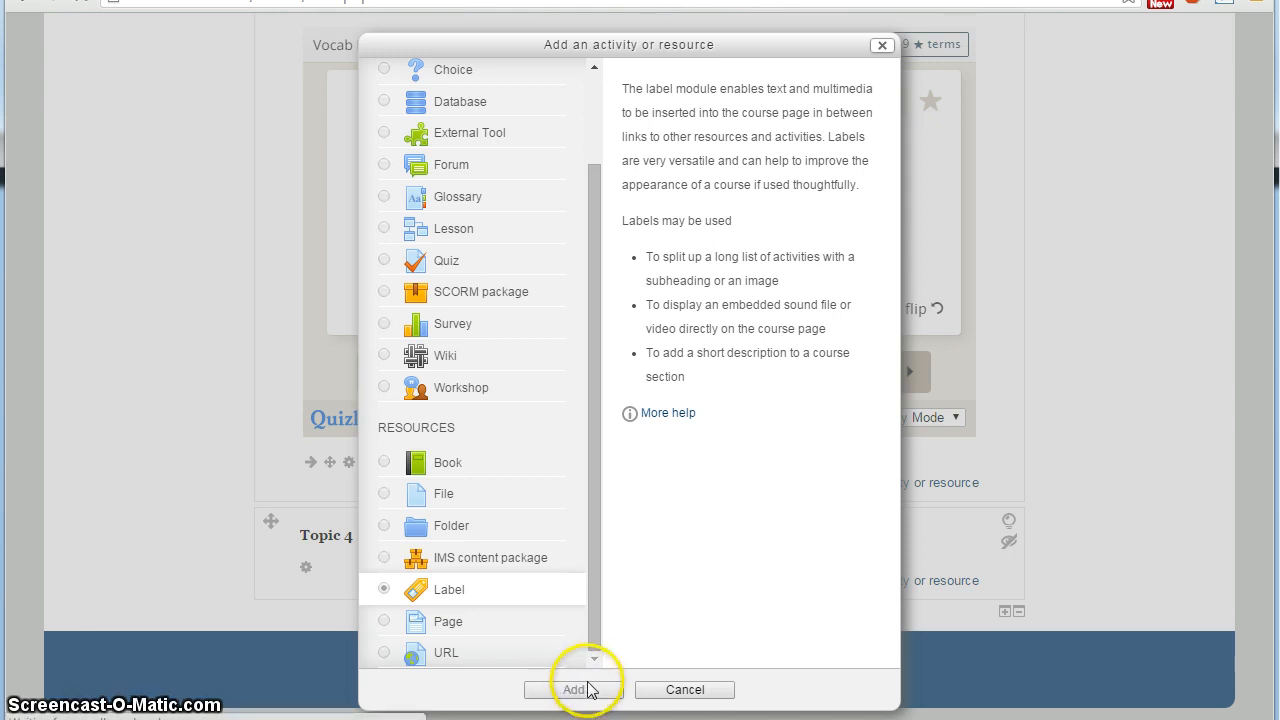
pyautogui.click(573, 690)
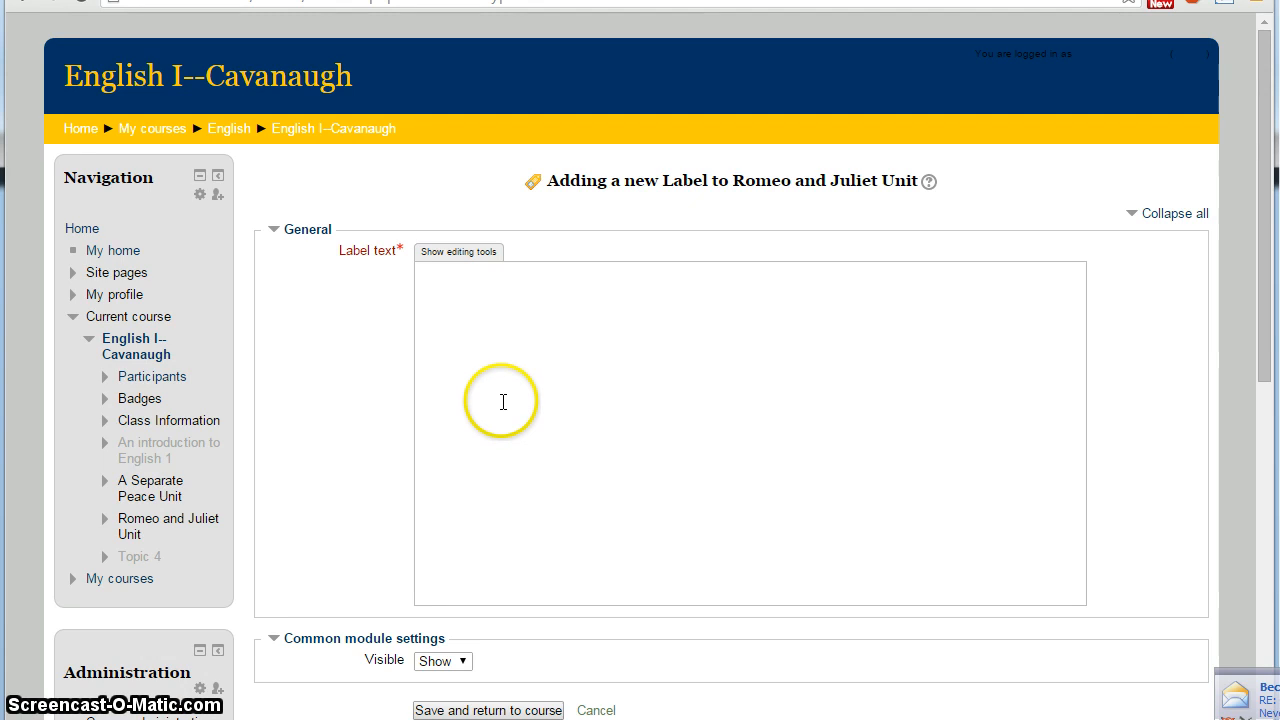
pyautogui.moveTo(521, 358)
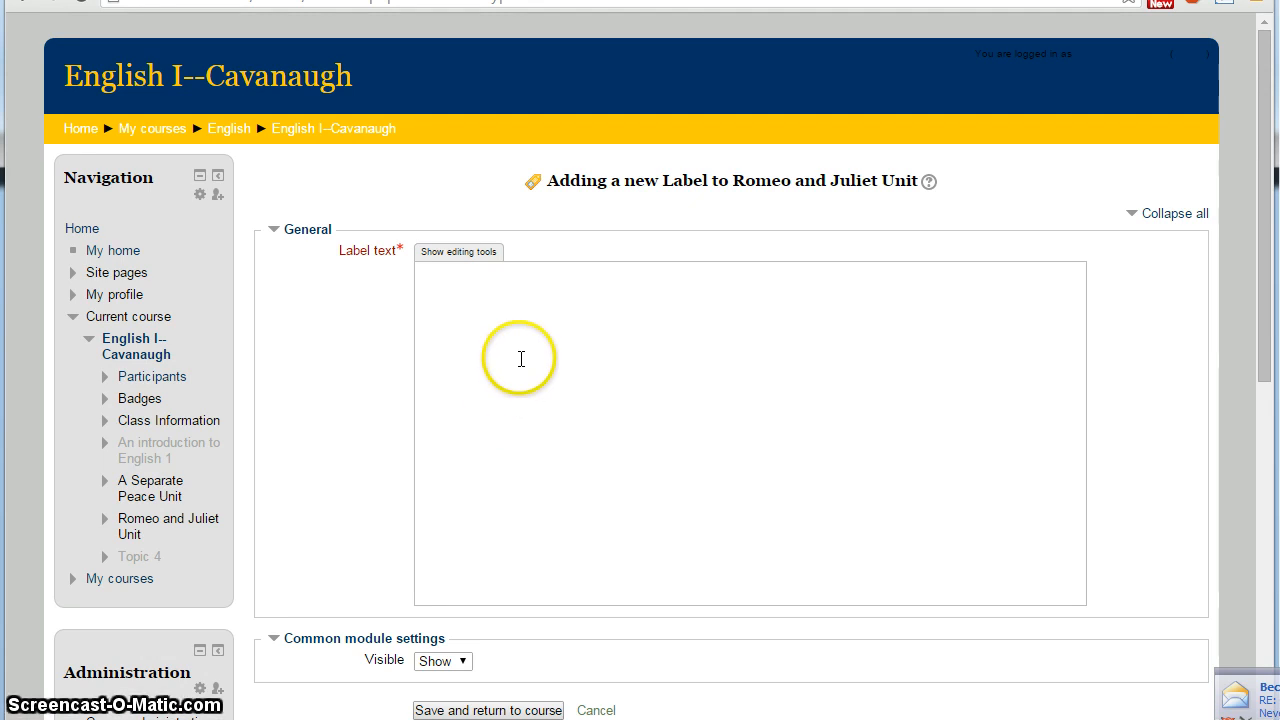
pyautogui.moveTo(425, 271)
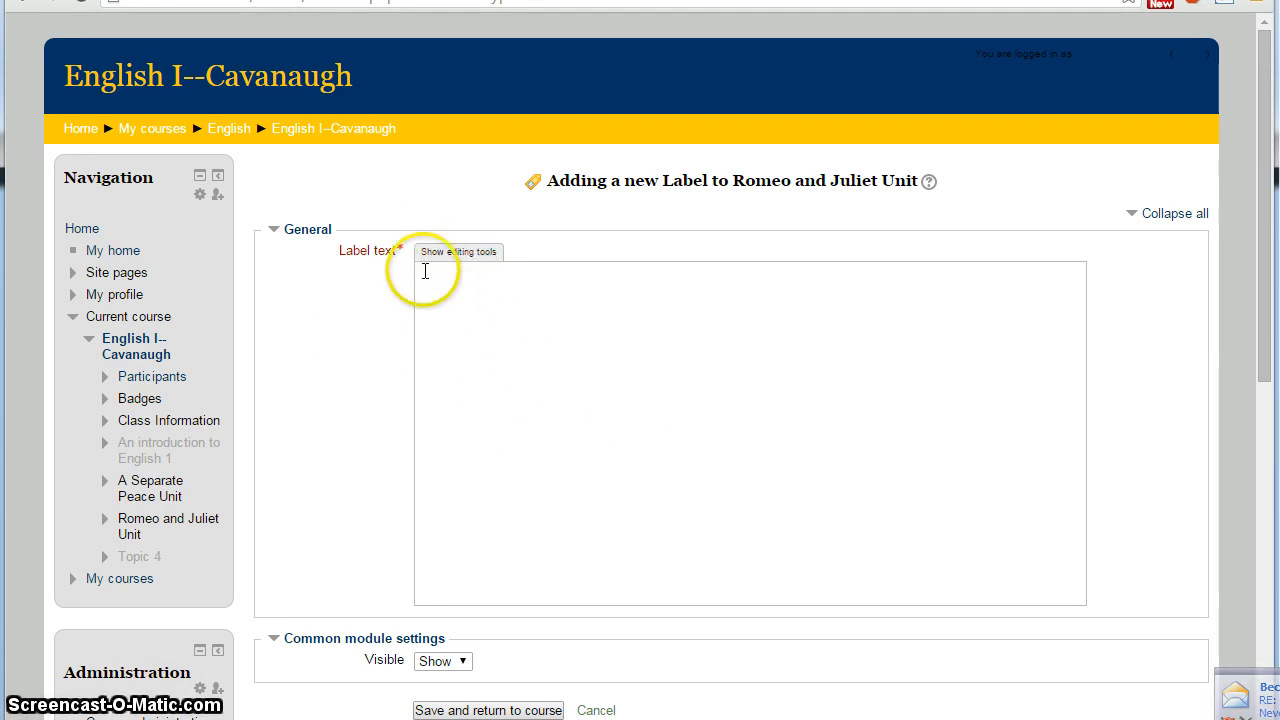
# Step: Show the label editor's full toolbar to reach the HTML source editor
pyautogui.click(457, 251)
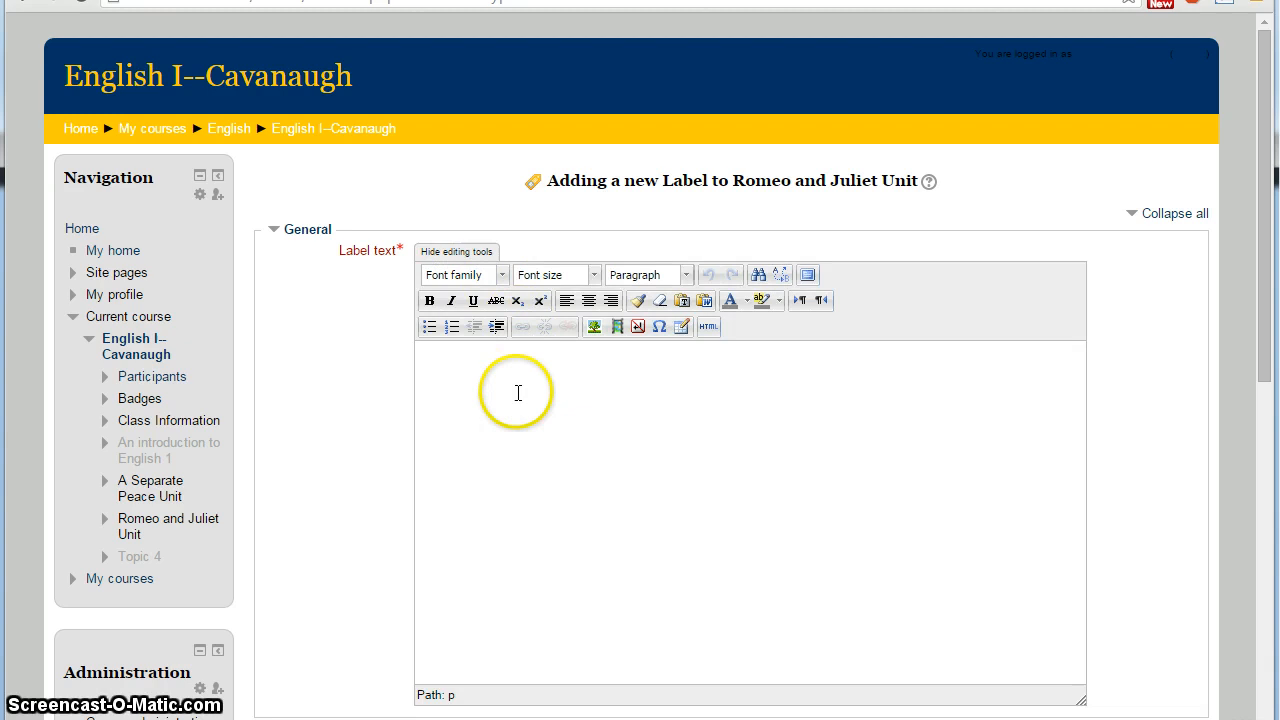
pyautogui.click(456, 251)
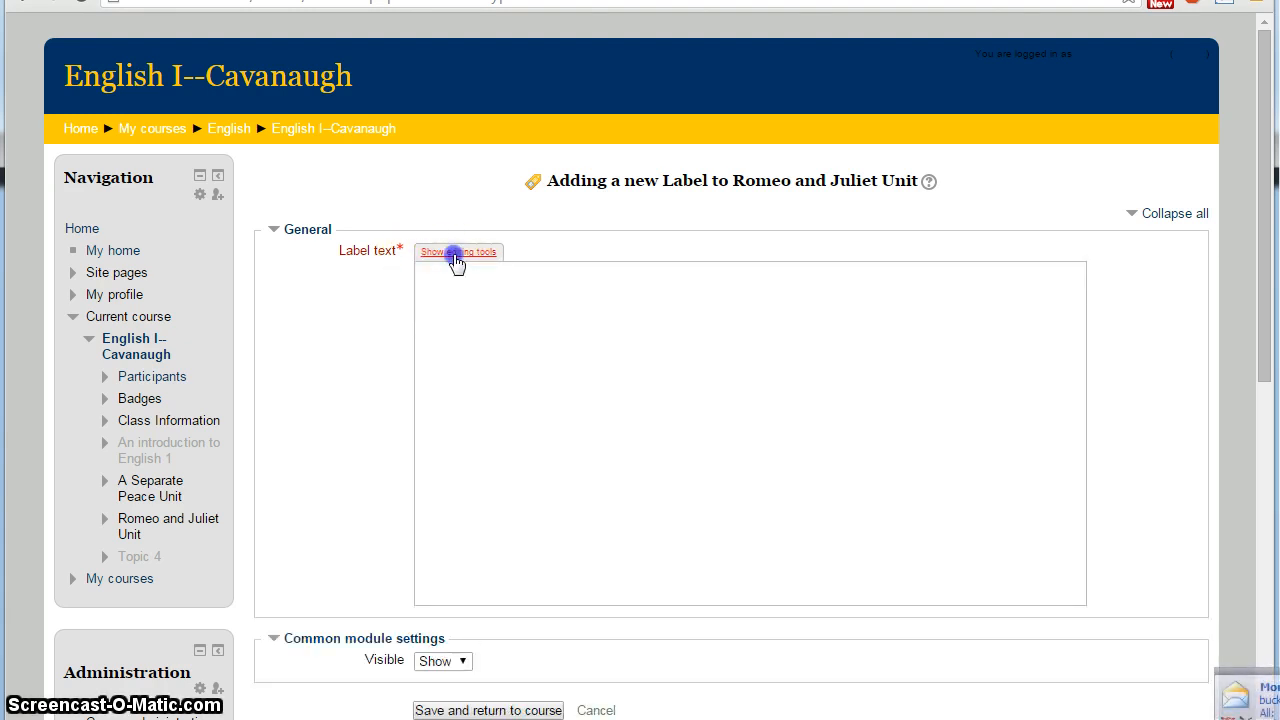
pyautogui.click(457, 251)
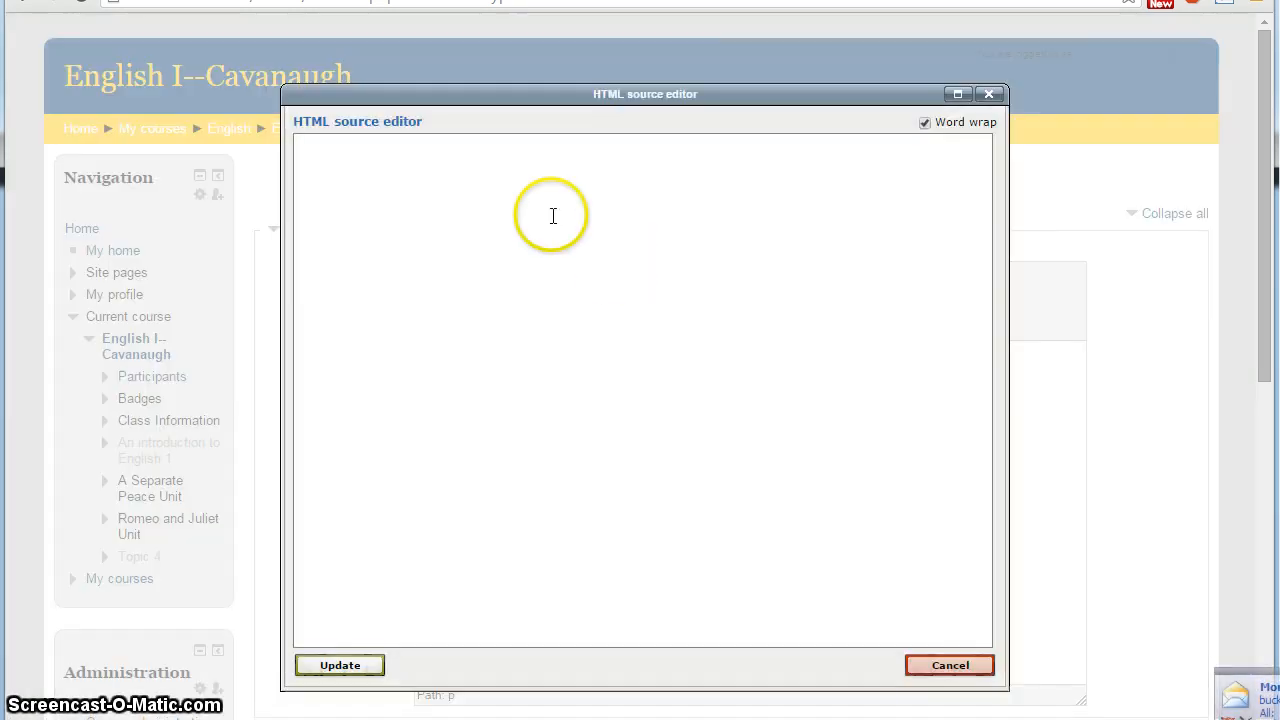
# Step: Paste the Quizlet iframe (quizlet.com/36792031/flashcards/embedv2) into the label source and apply it
pyautogui.rightClick(553, 216)
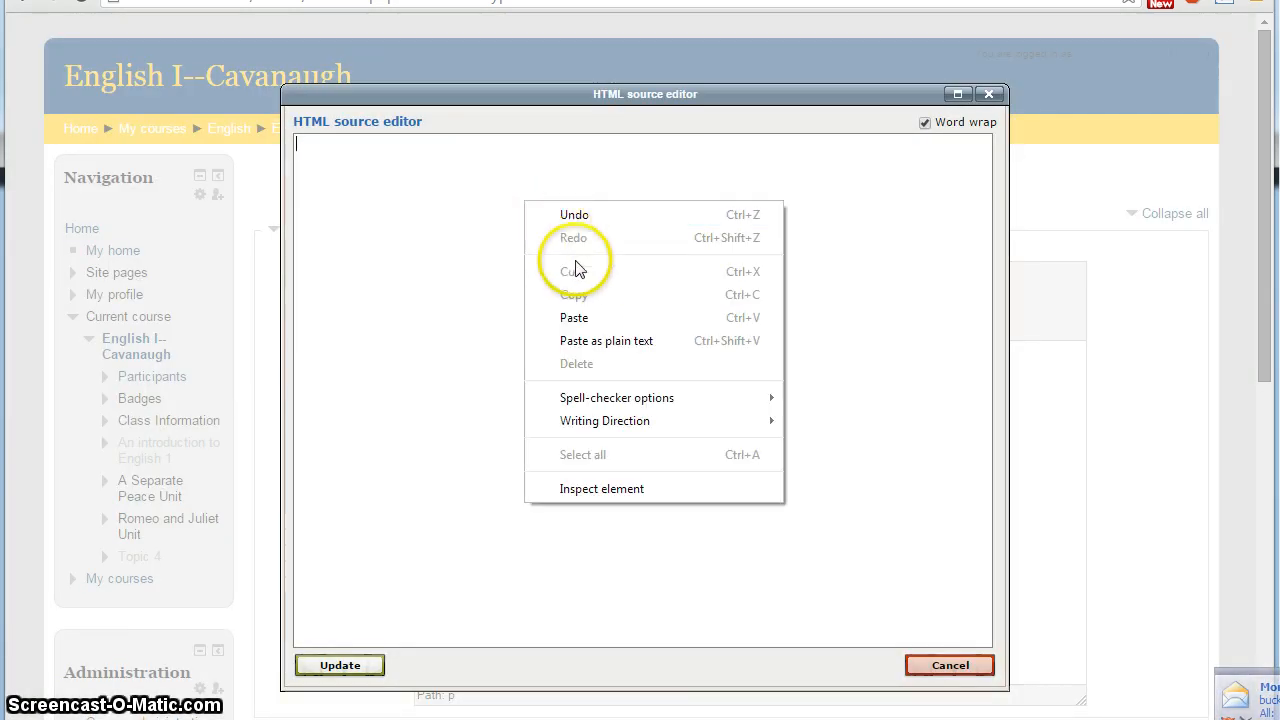
pyautogui.click(372, 175)
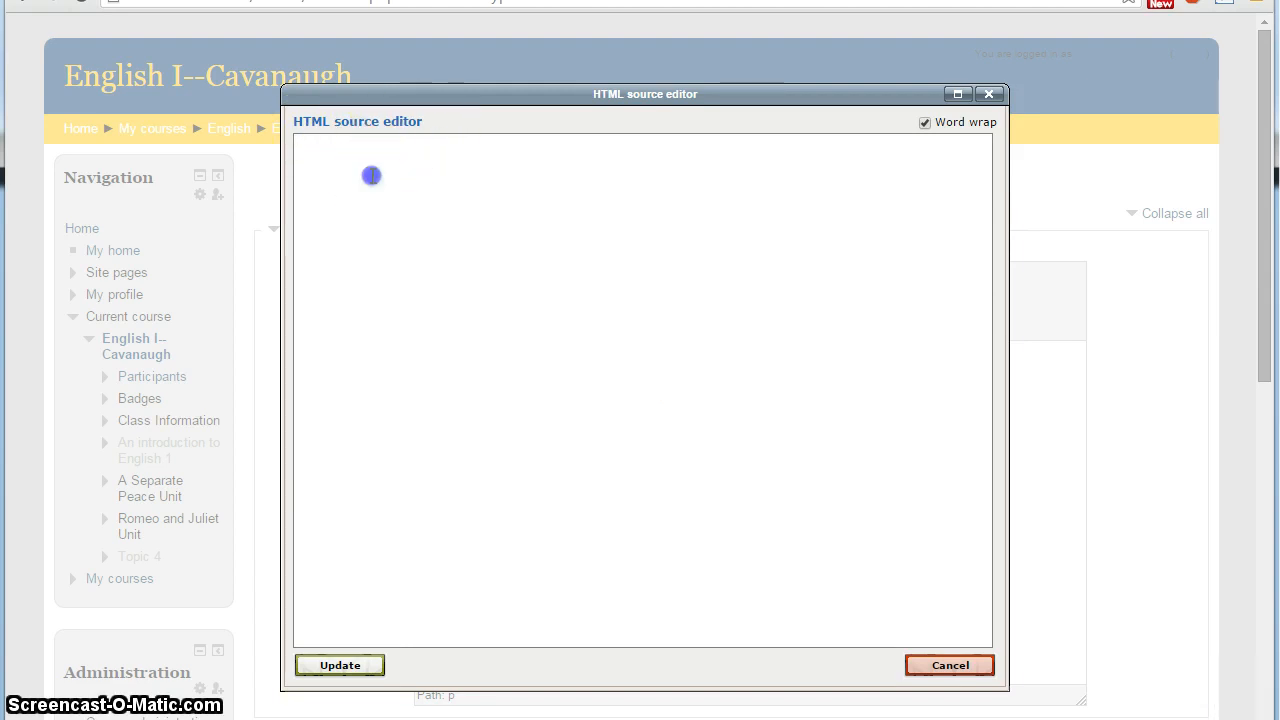
pyautogui.write('<iframe src="https://quizlet.com/36792031/flashcards/embedv2" height="410" width="100%" style="border:0;"></iframe>')
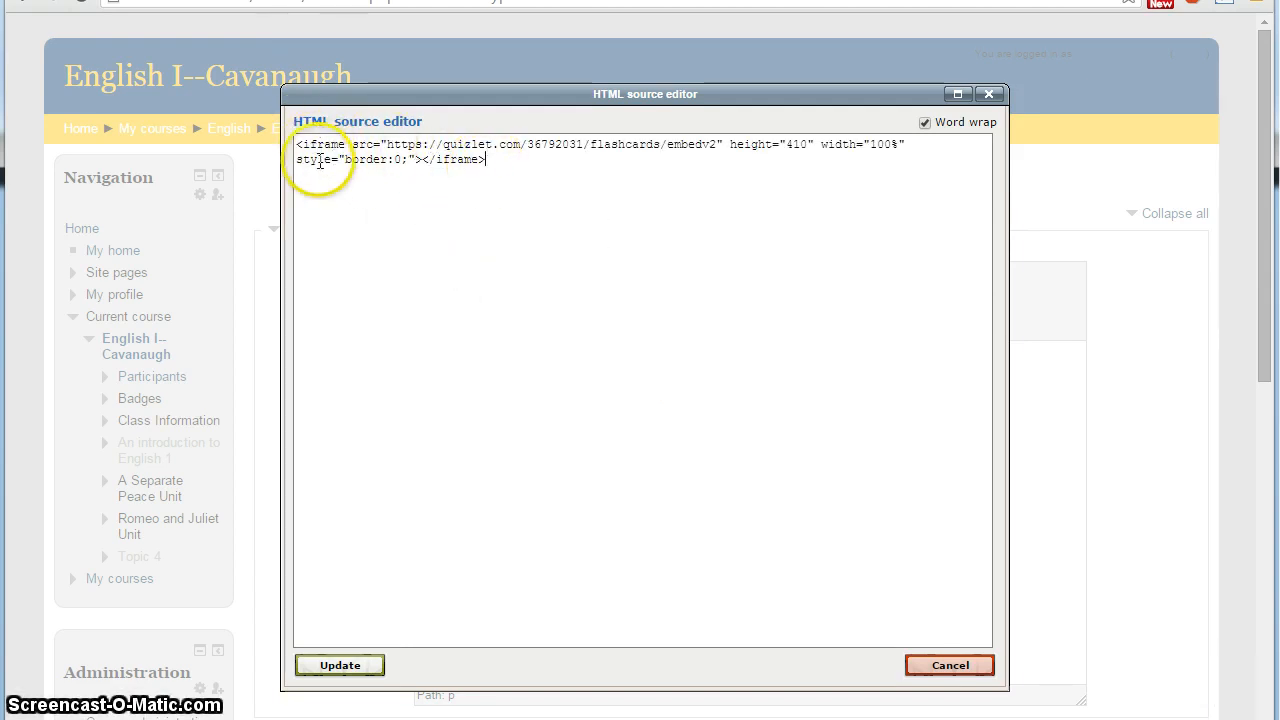
pyautogui.moveTo(454, 456)
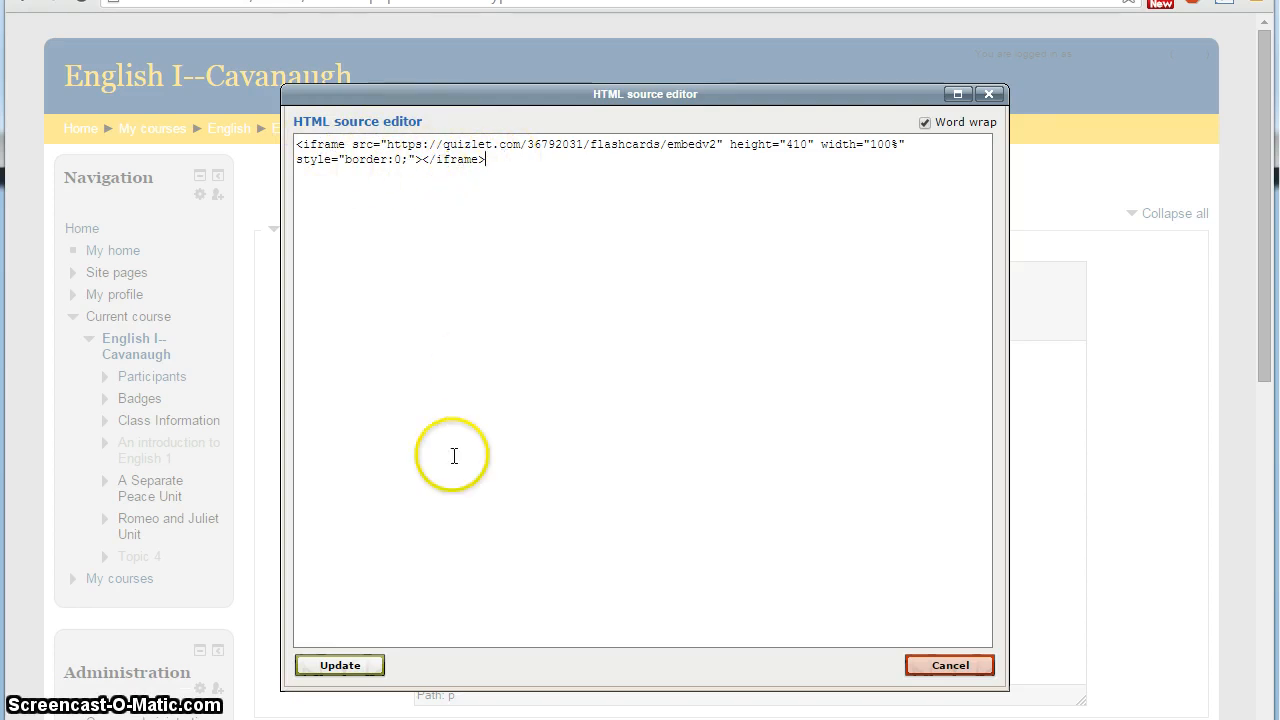
pyautogui.click(339, 665)
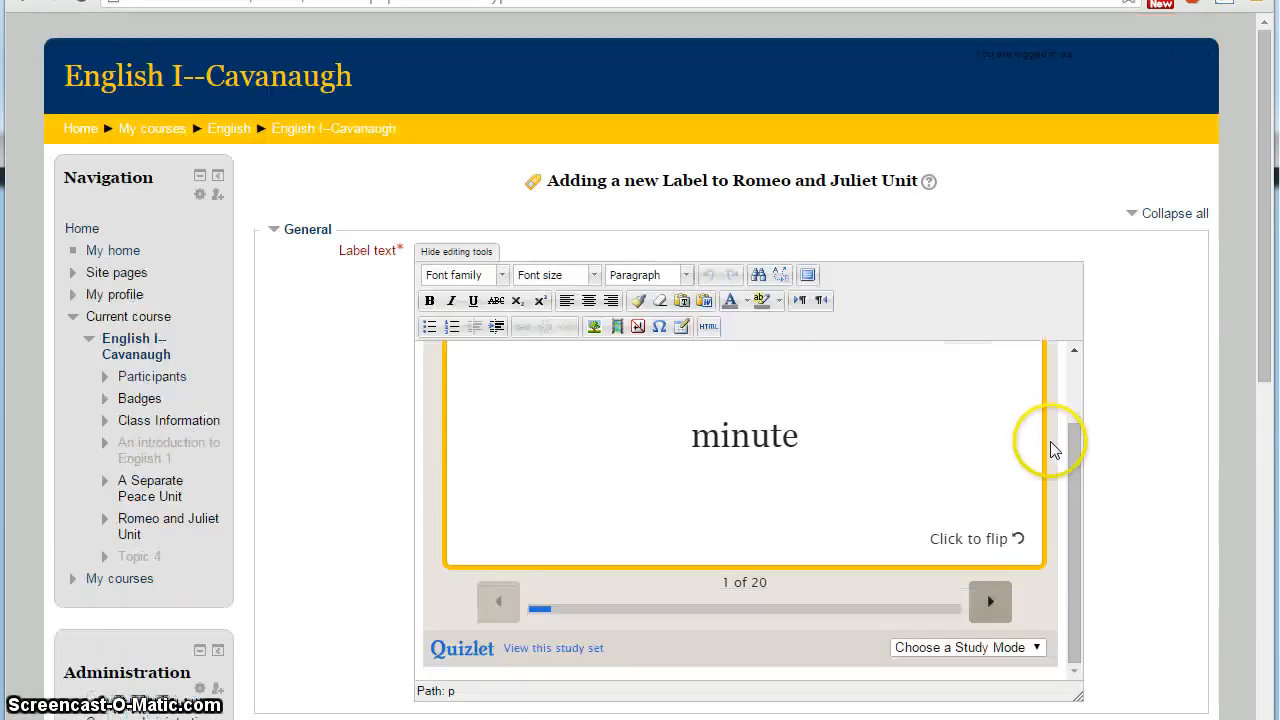
# Step: Save the flashcard label with Save and return to course
pyautogui.scroll(-3)
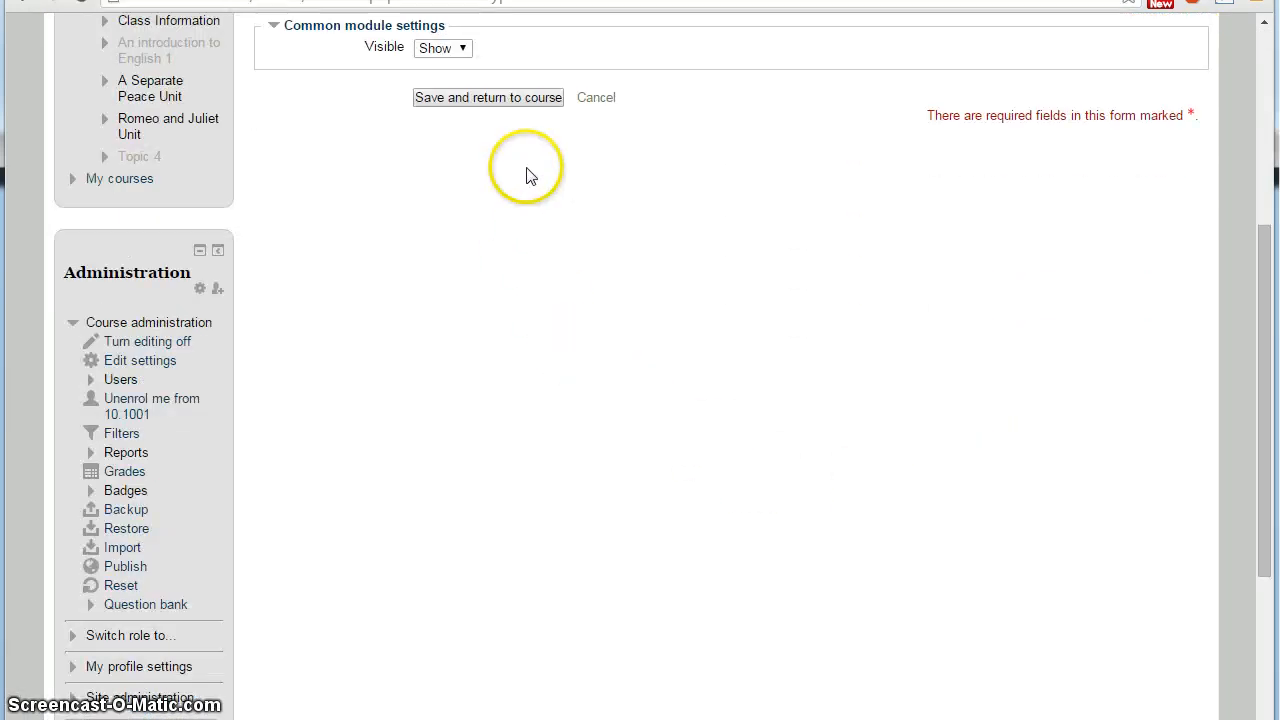
pyautogui.moveTo(949, 224)
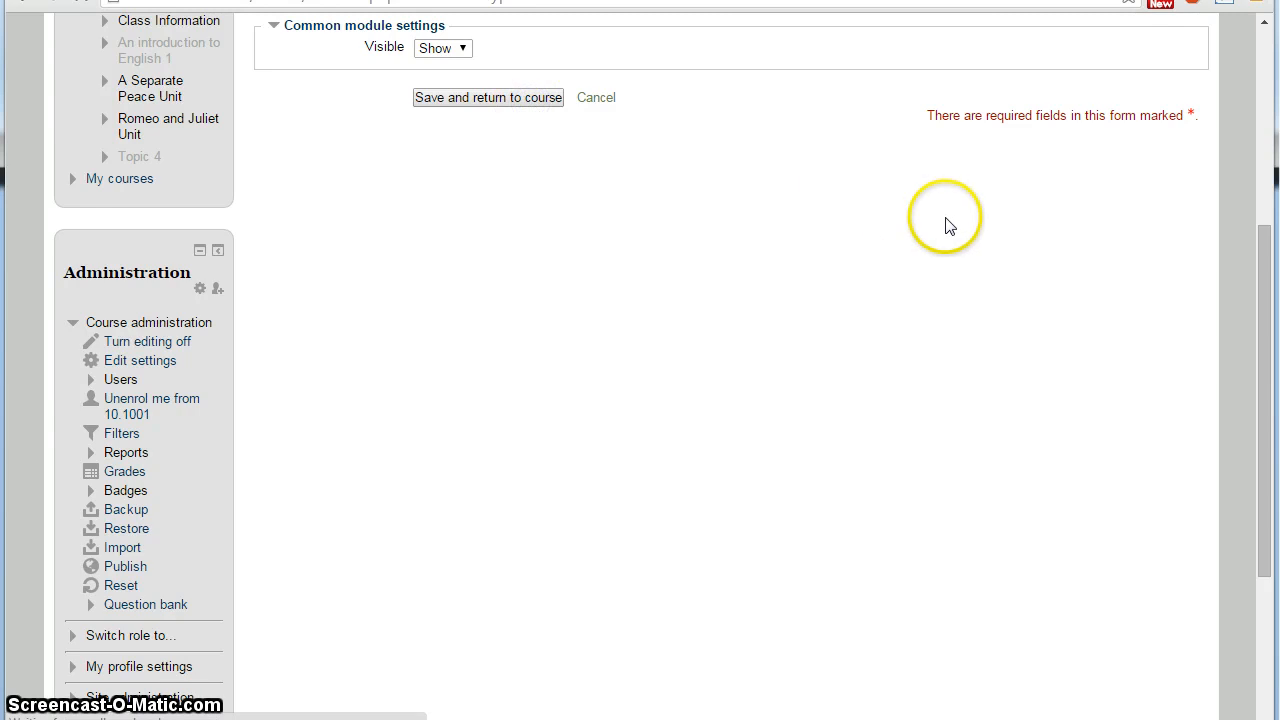
pyautogui.click(488, 97)
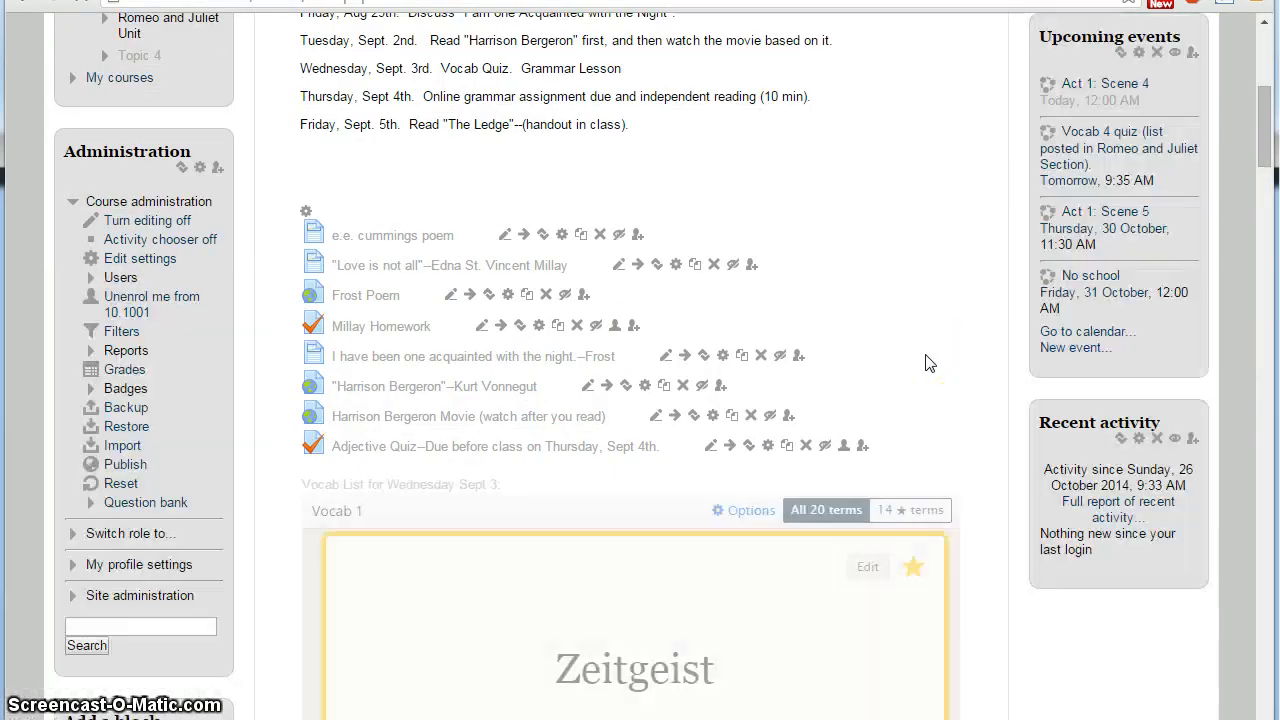
# Step: Try Learn then Flashcards study modes, unstar the first term, and advance to card 2
pyautogui.scroll(-3)
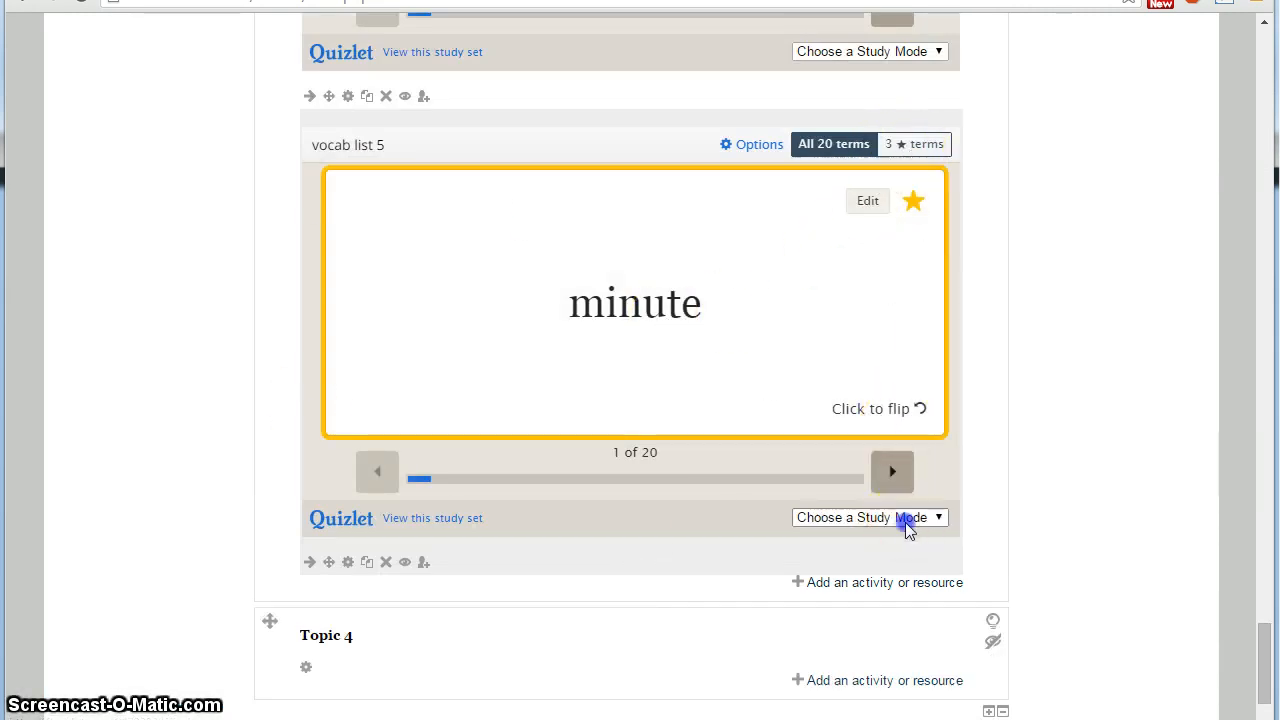
pyautogui.click(869, 517)
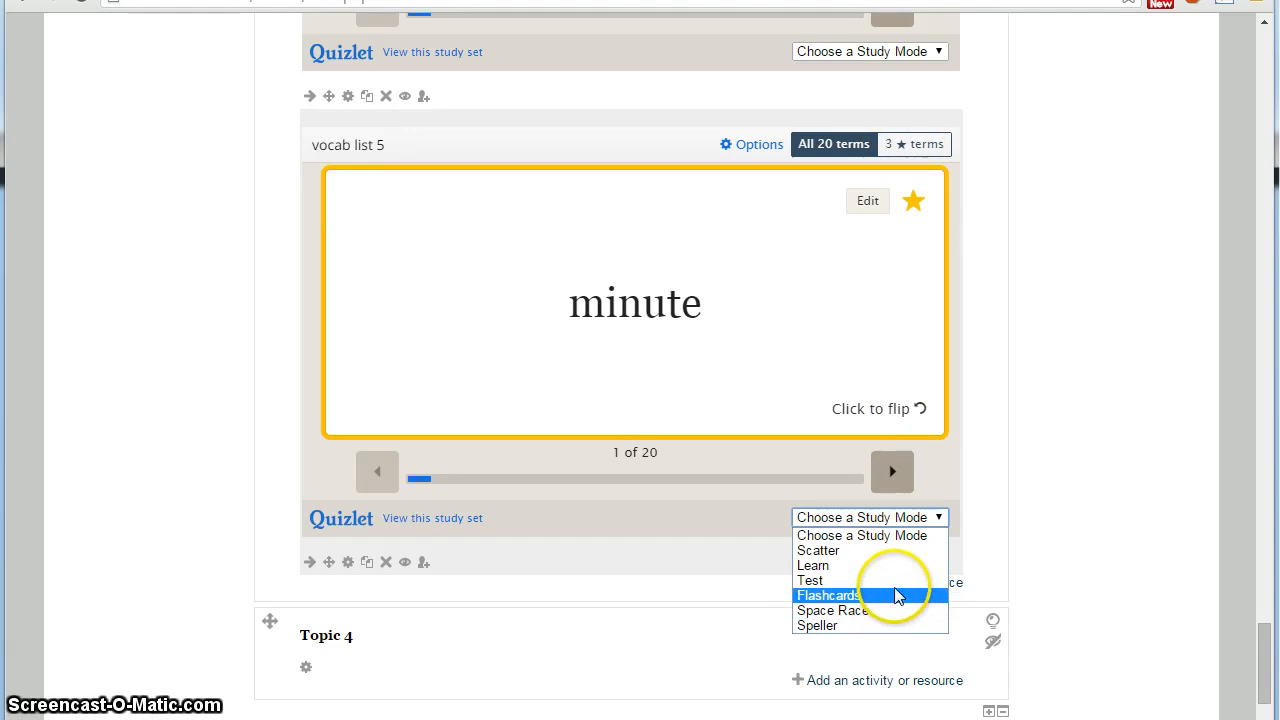
pyautogui.click(810, 580)
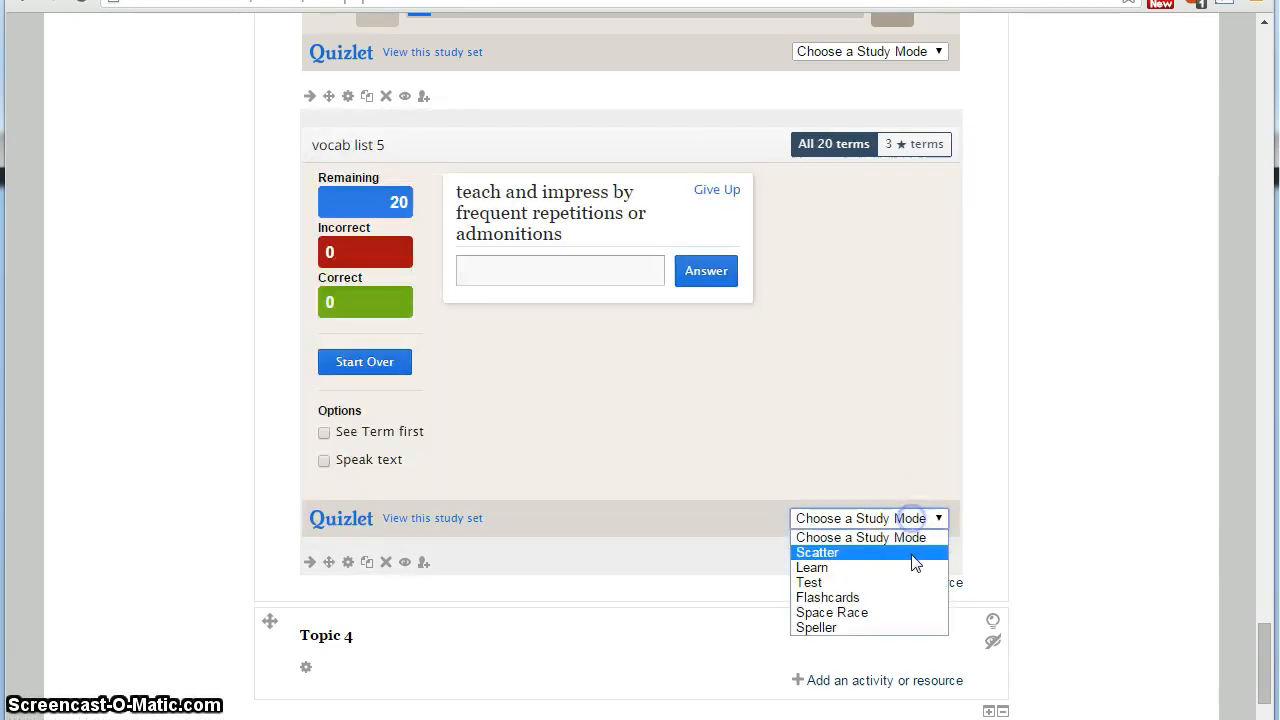
pyautogui.moveTo(910, 597)
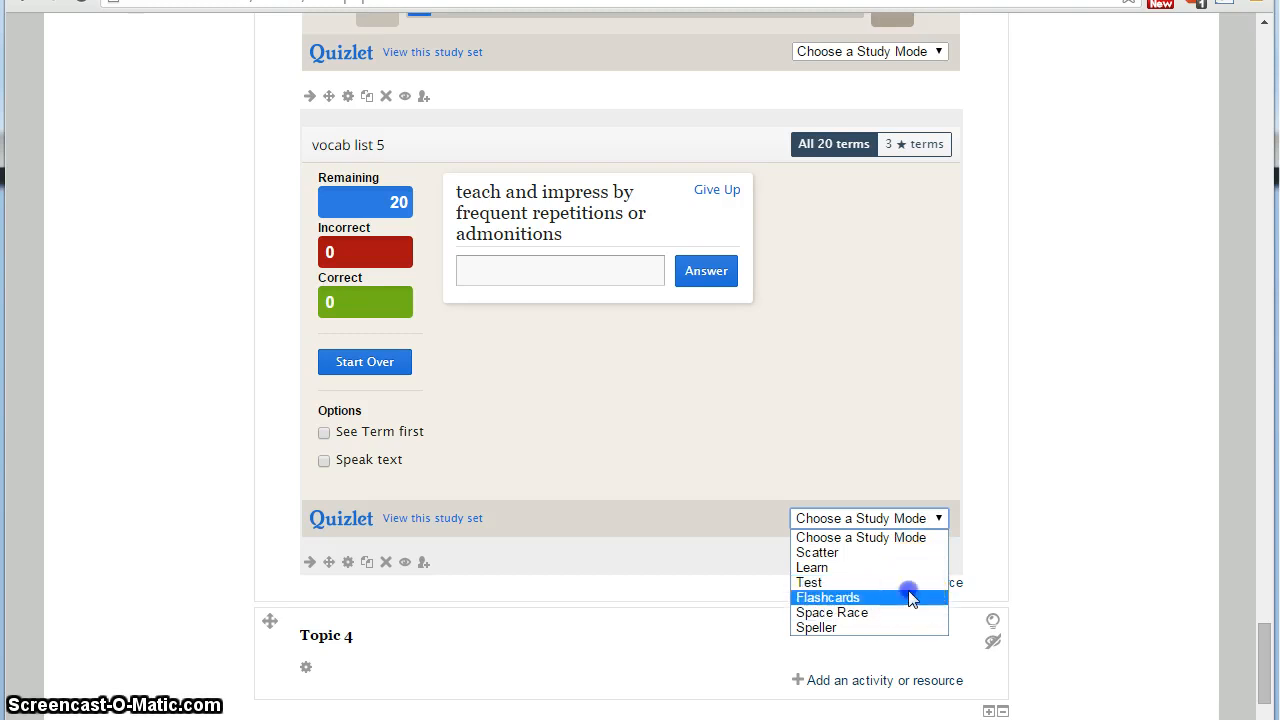
pyautogui.click(828, 597)
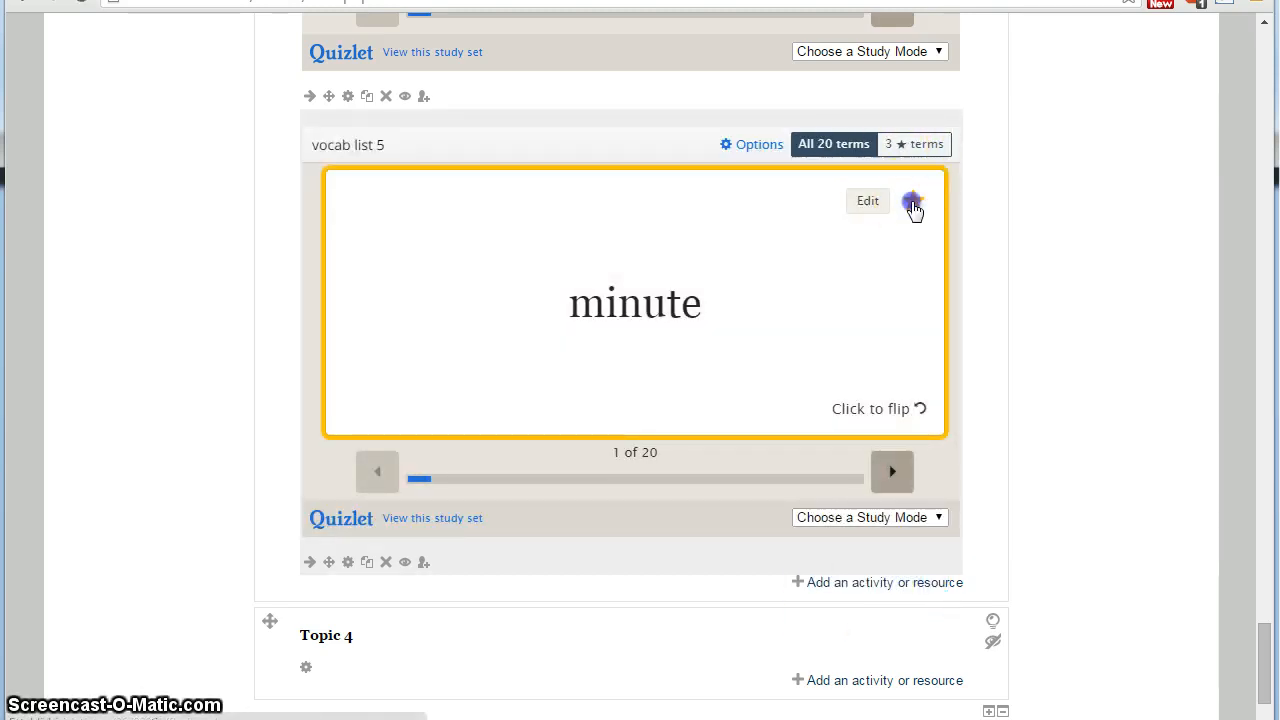
pyautogui.click(912, 204)
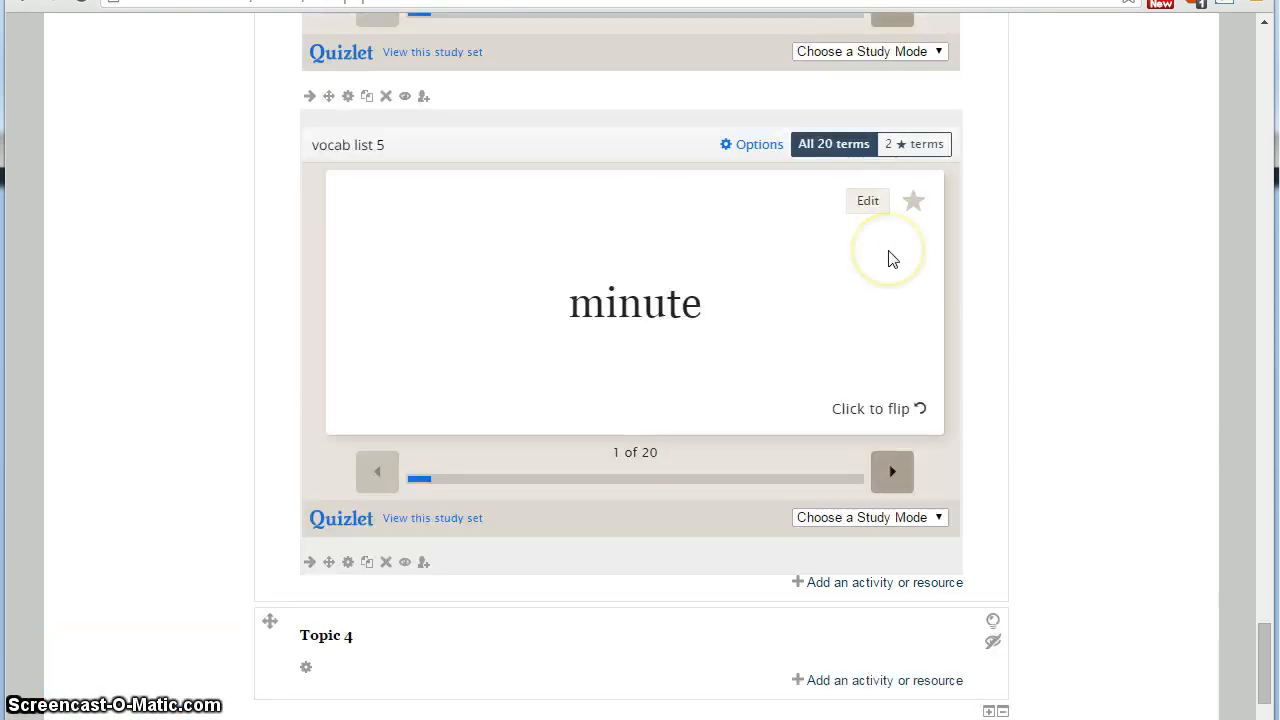
pyautogui.moveTo(911, 281)
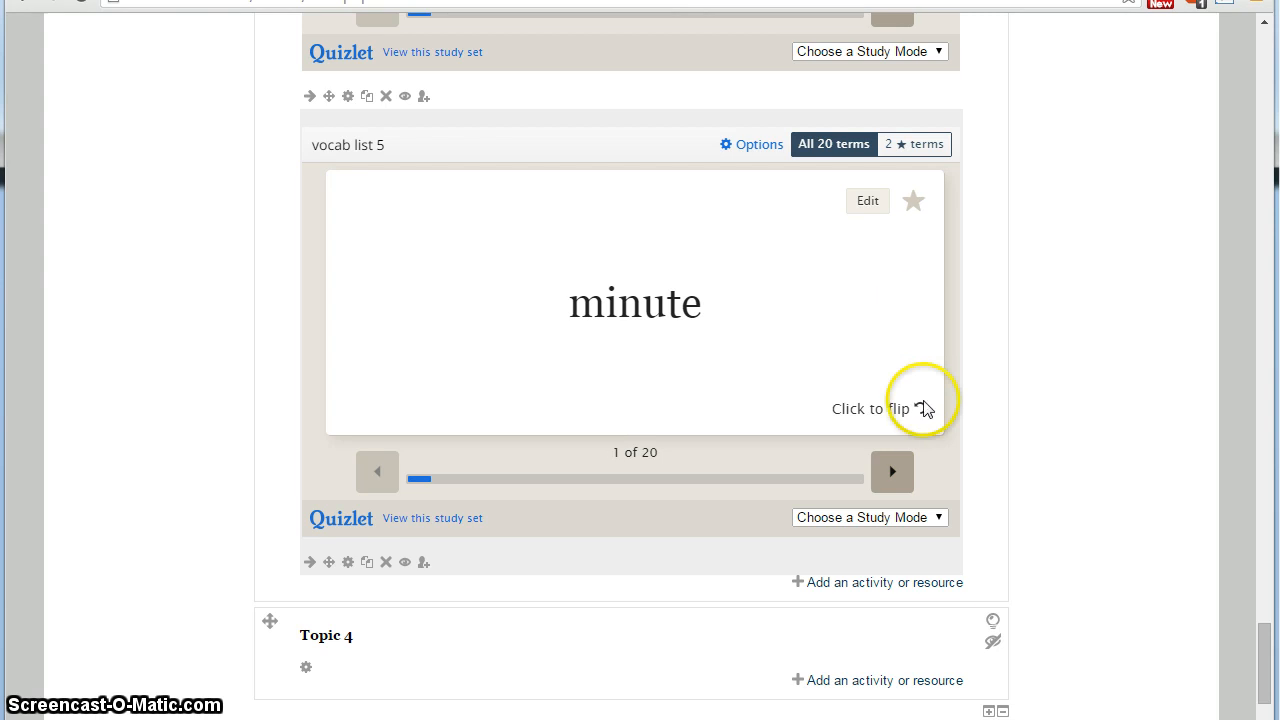
pyautogui.click(891, 472)
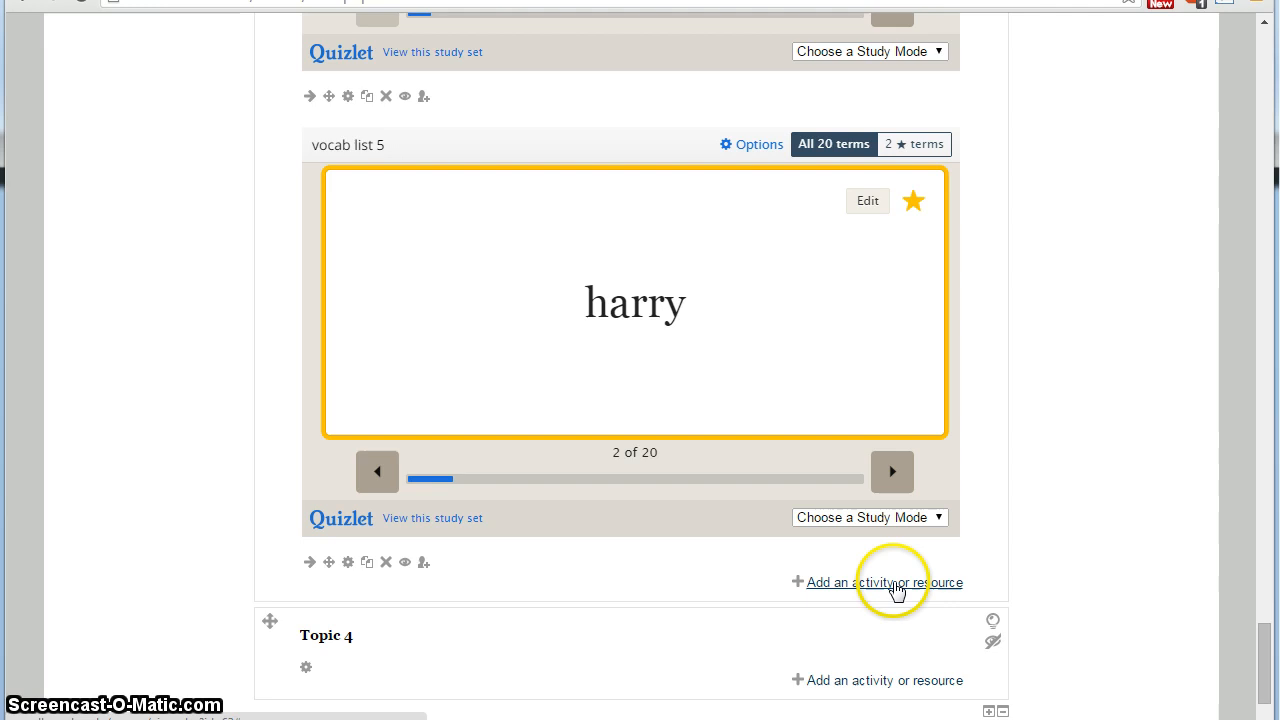
# Step: Pick Page from Add an activity or resource for the Romeo and Juliet Unit
pyautogui.click(883, 583)
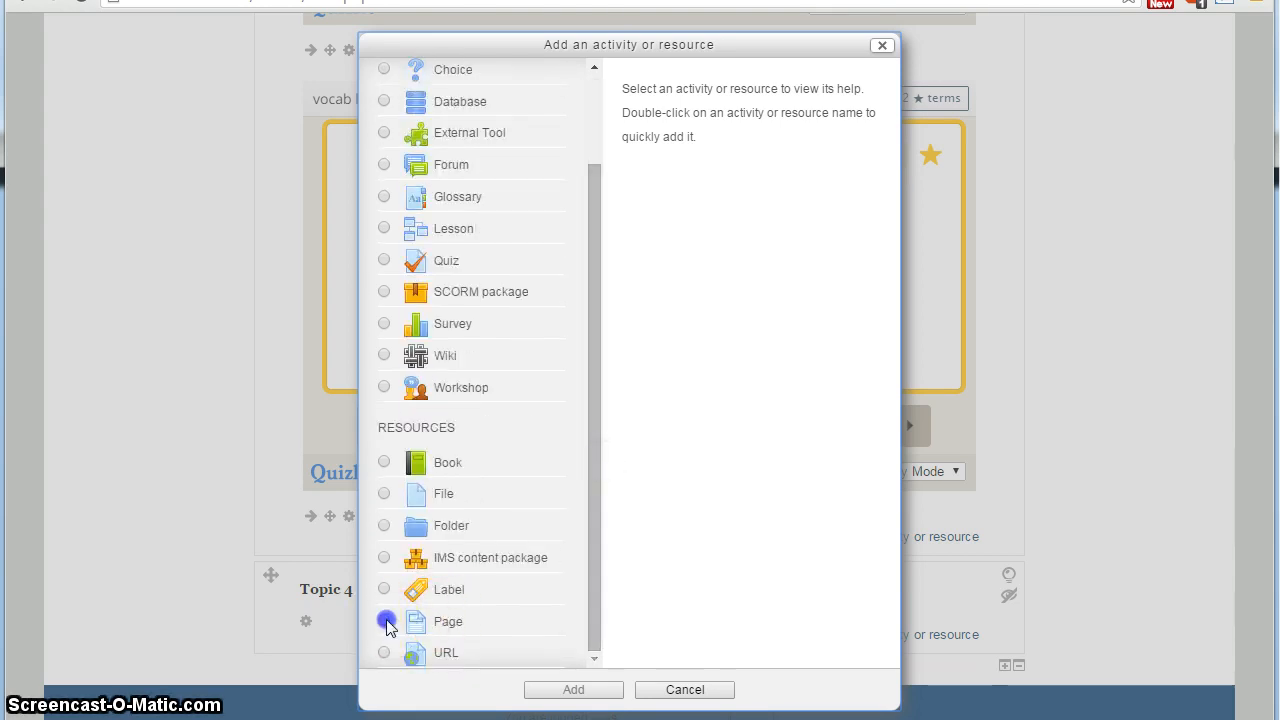
pyautogui.click(384, 621)
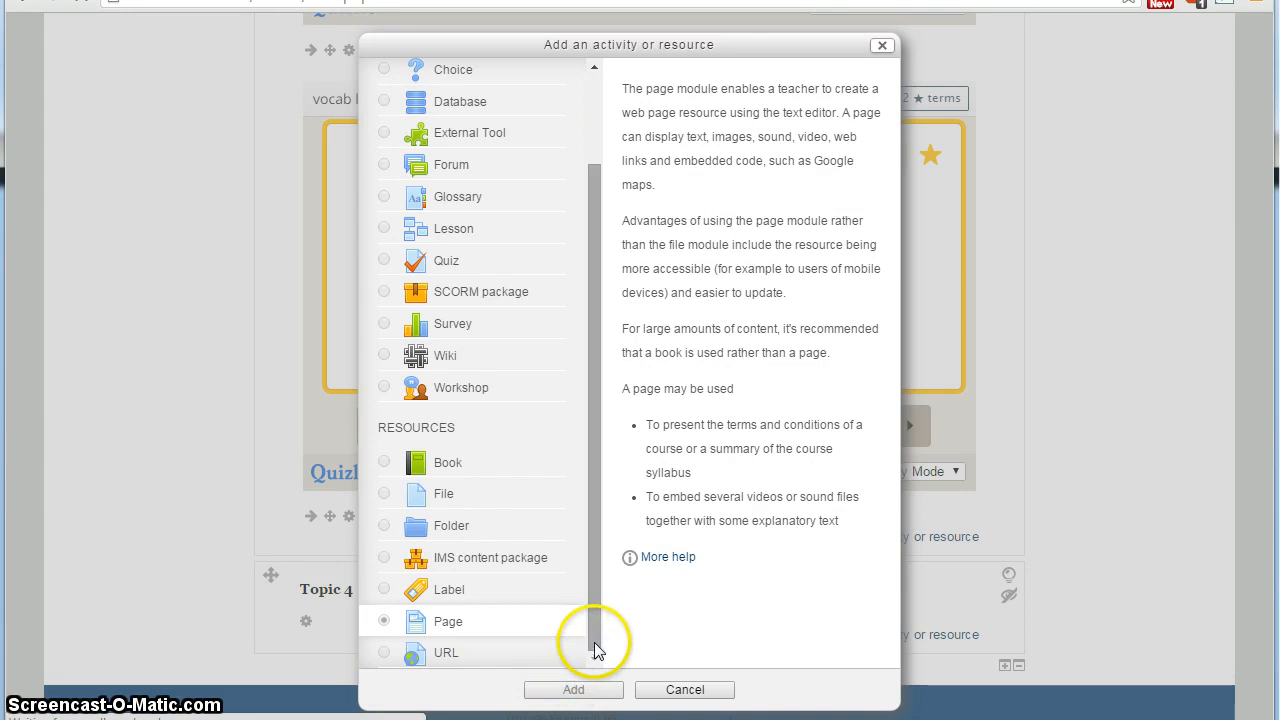
pyautogui.click(572, 689)
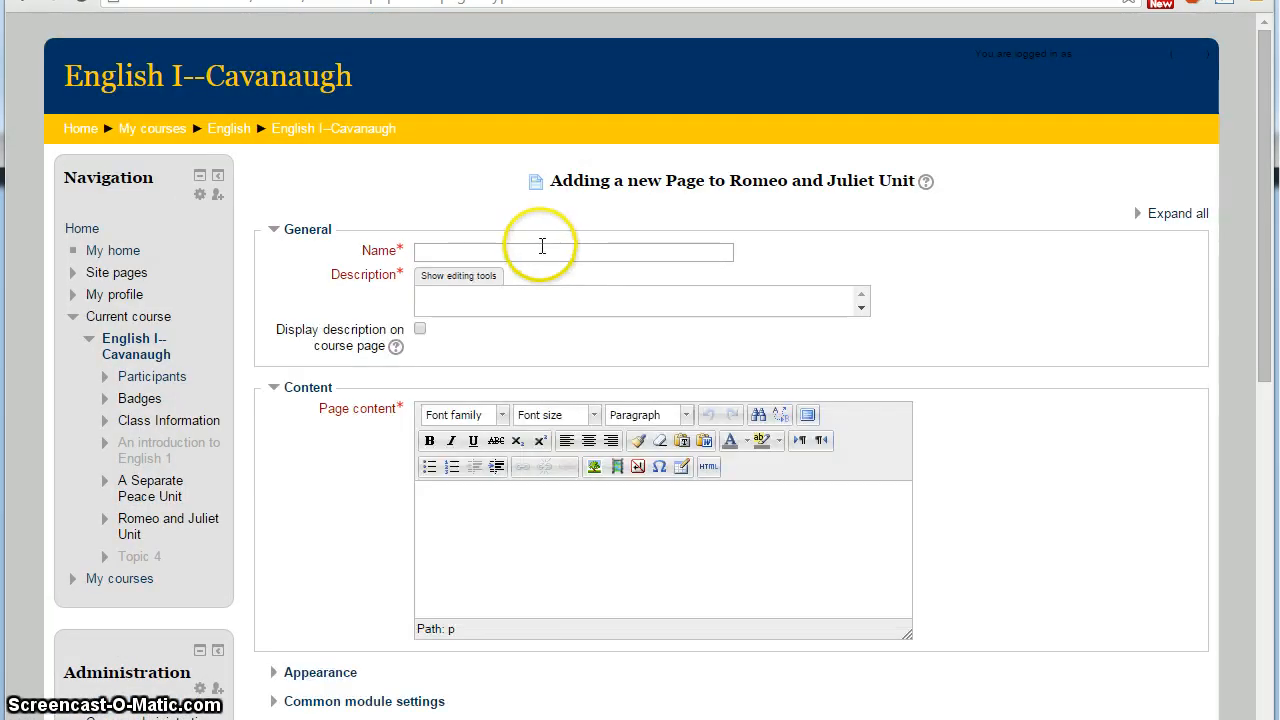
pyautogui.moveTo(623, 247)
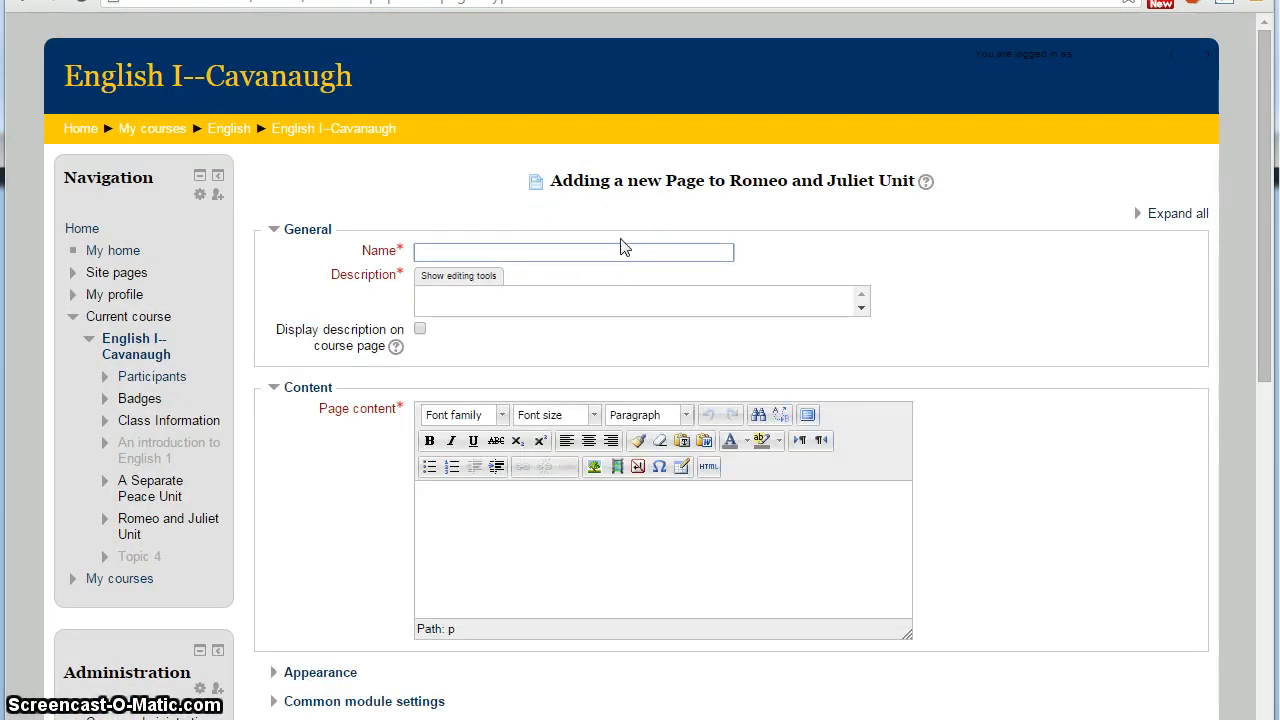
# Step: Enter 'Flash Cards for Vocab Quiz' as both the page name and description
pyautogui.write('Flash Cards for')
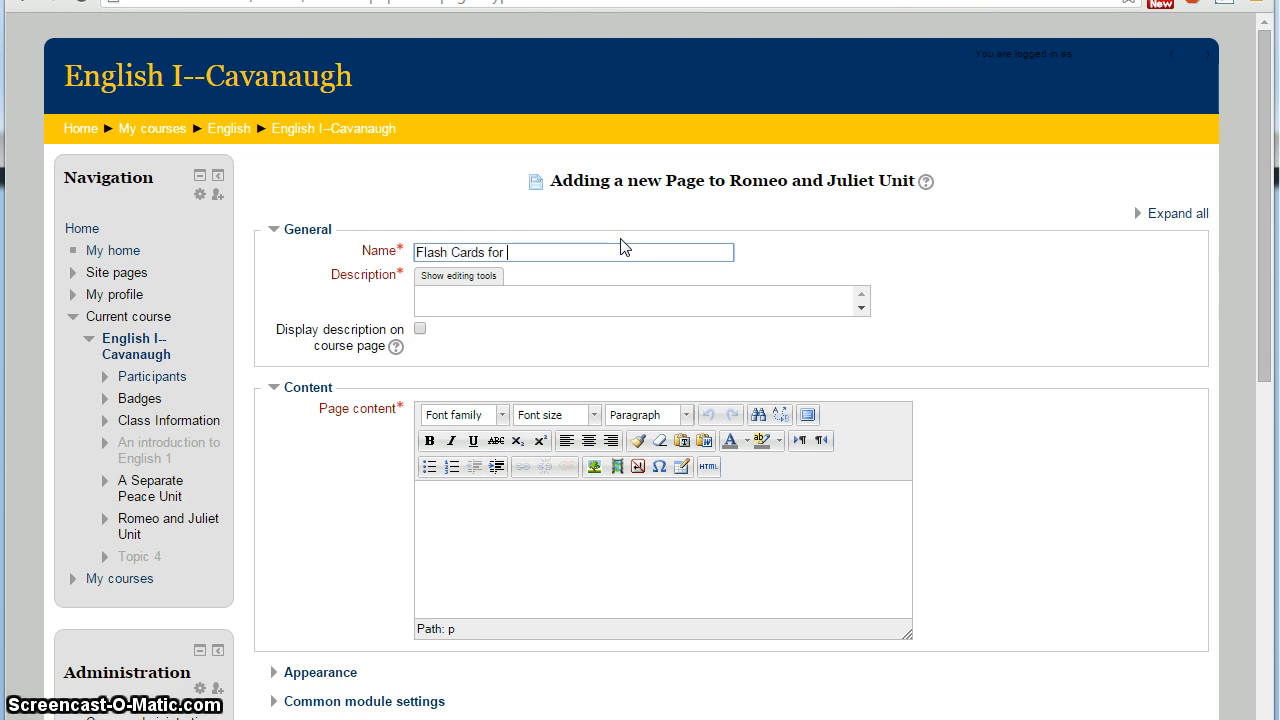
pyautogui.write('Vocab Q')
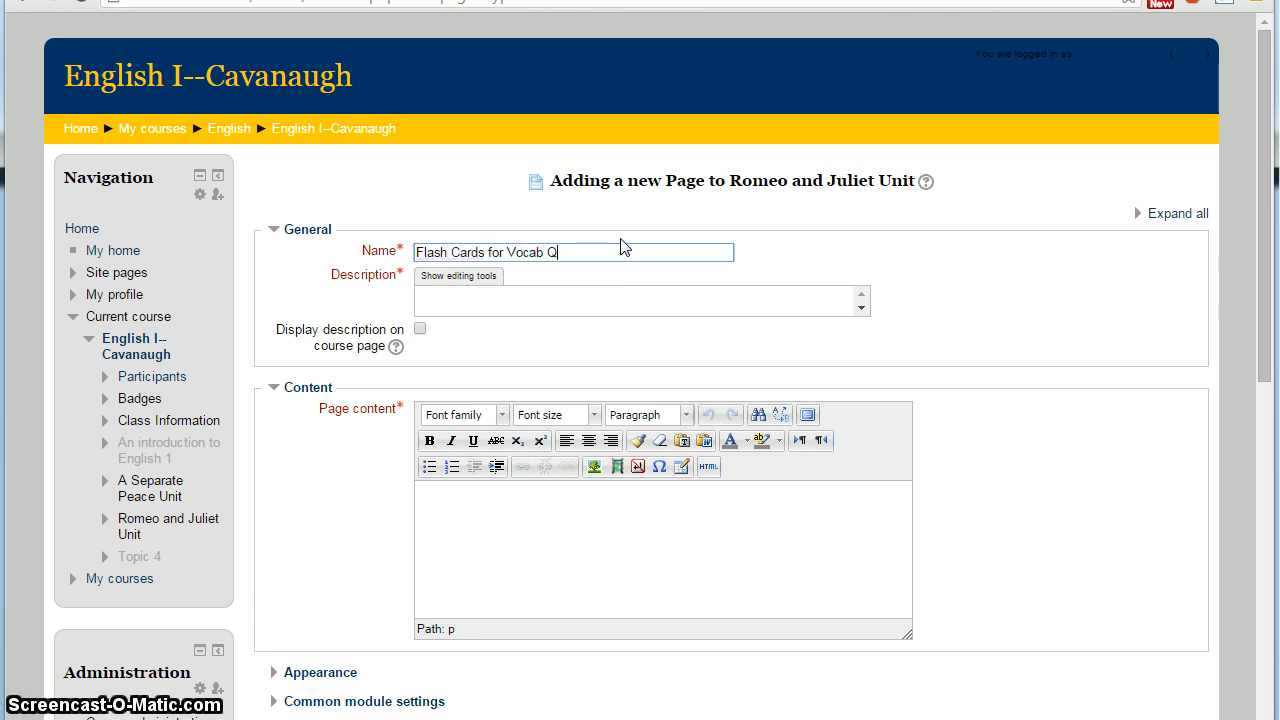
pyautogui.write('uiz')
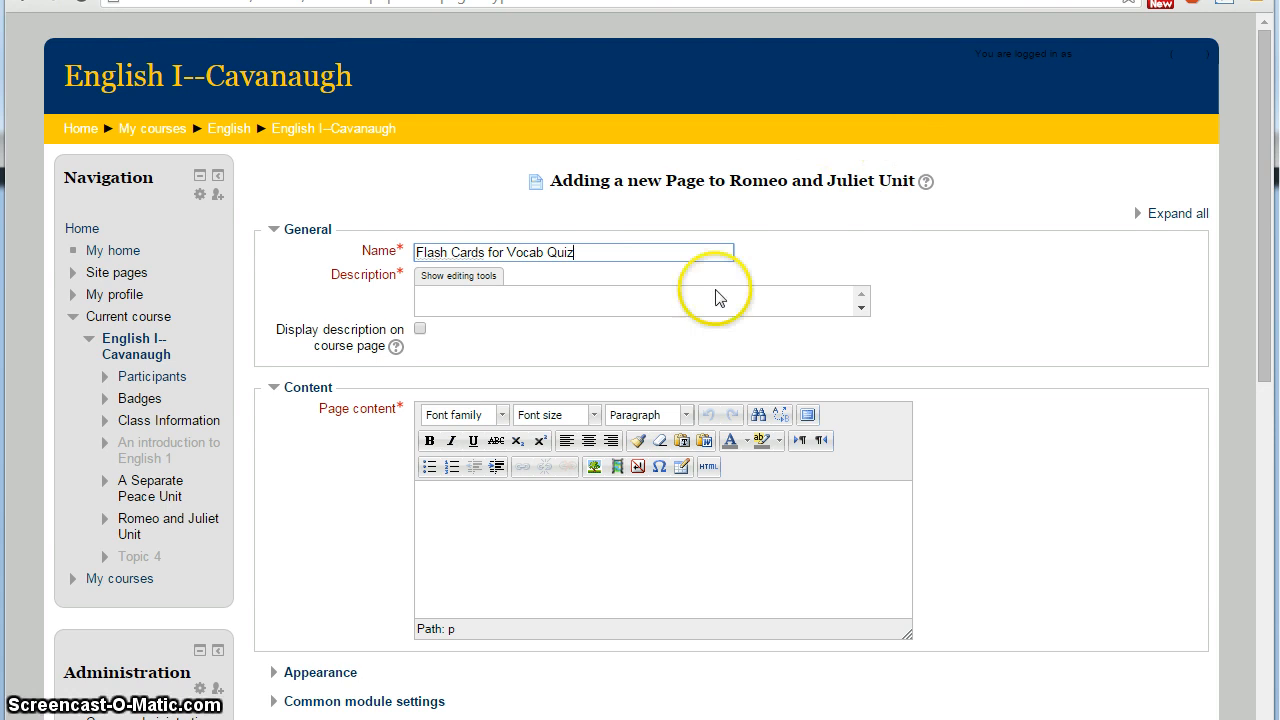
pyautogui.tripleClick(503, 252)
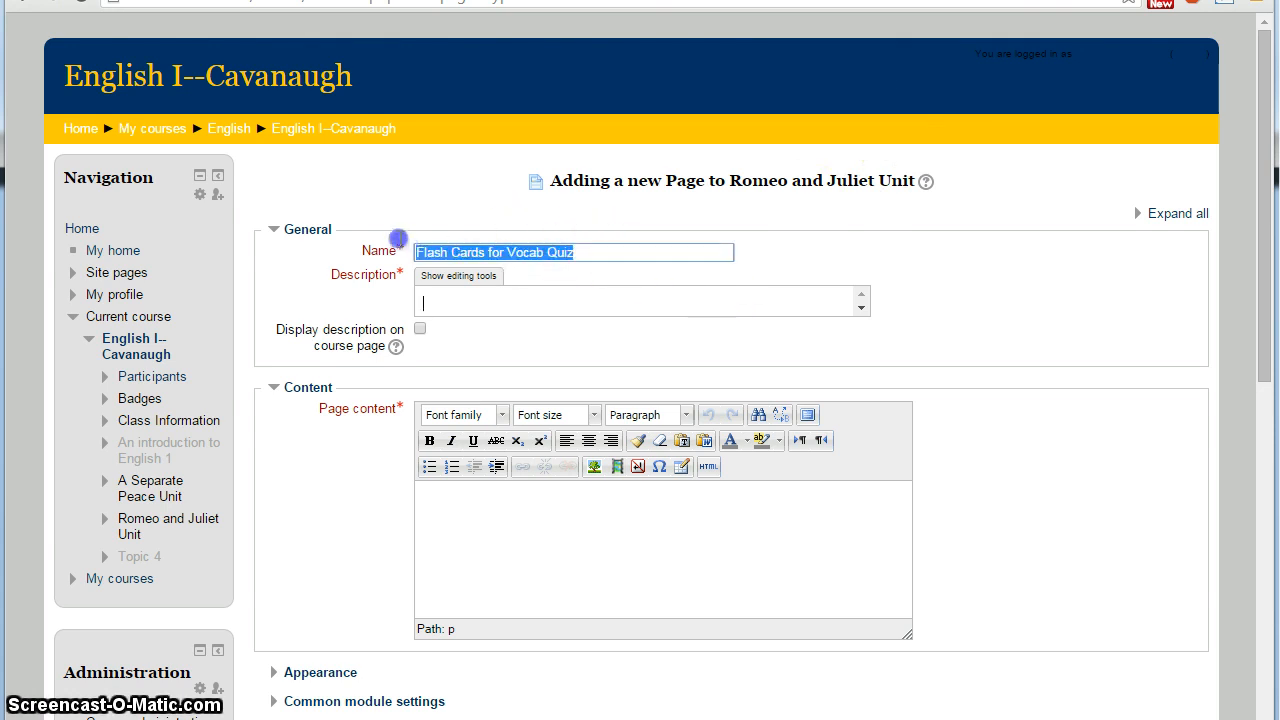
pyautogui.click(480, 301)
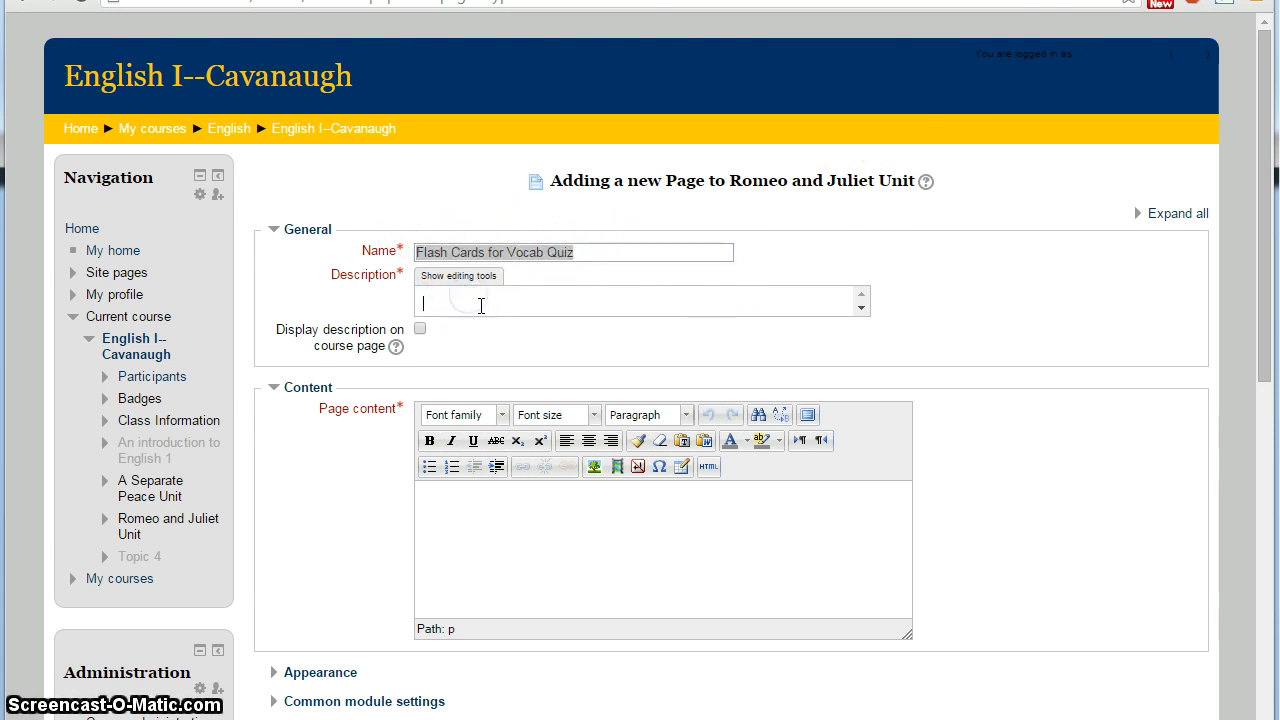
pyautogui.write('Flash Cards for Vocab Quiz')
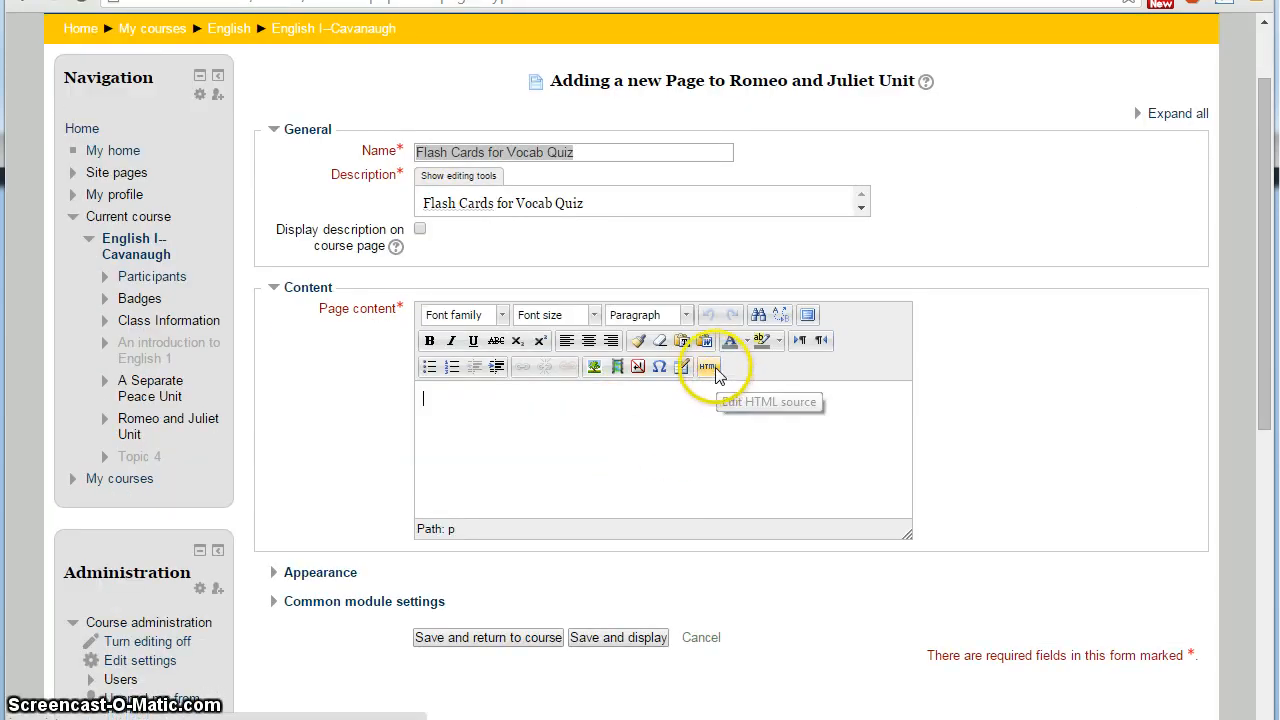
# Step: Paste the Quizlet flashcards iframe into the page content's HTML source and apply it
pyautogui.click(708, 367)
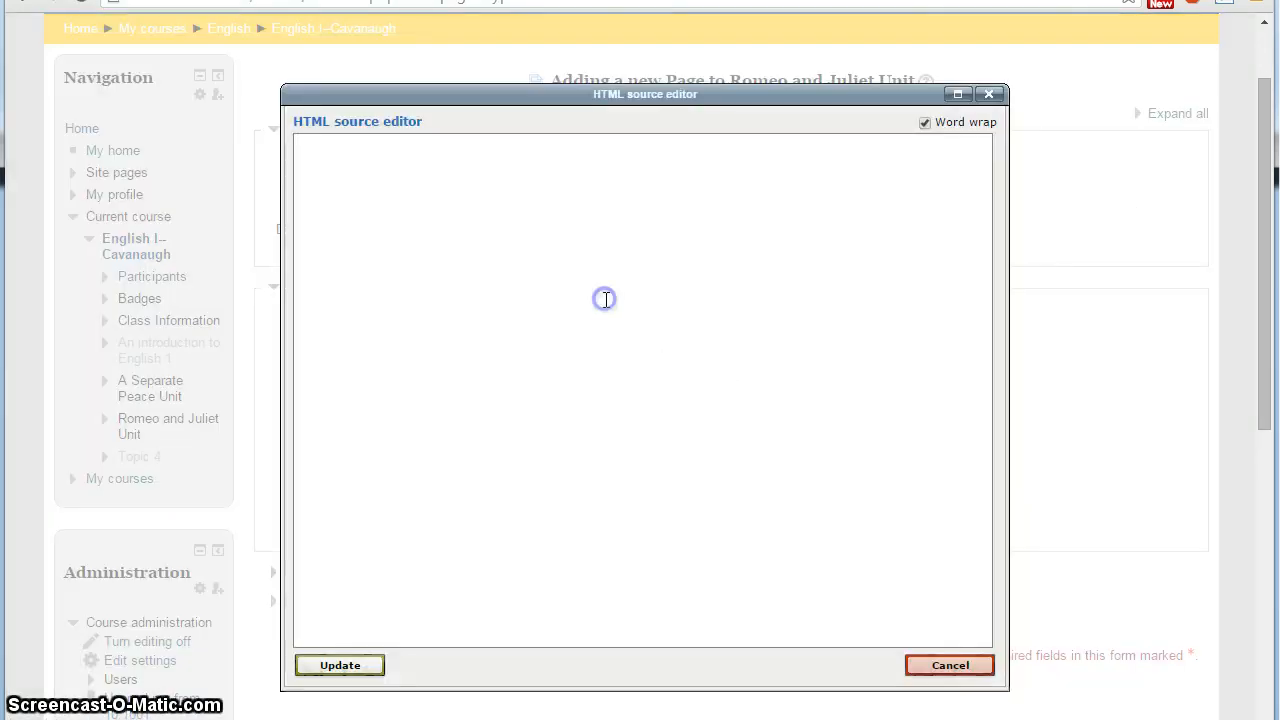
pyautogui.write('Flash Cards for Vocab Quiz')
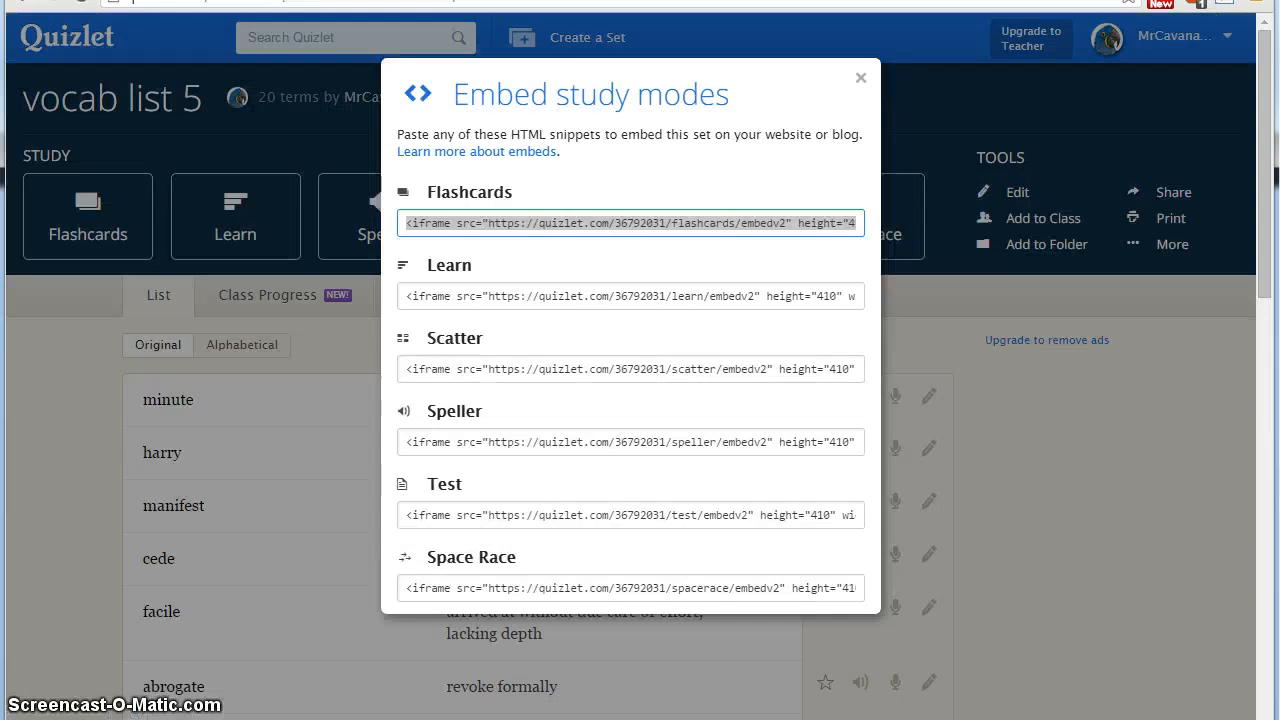
pyautogui.click(630, 222)
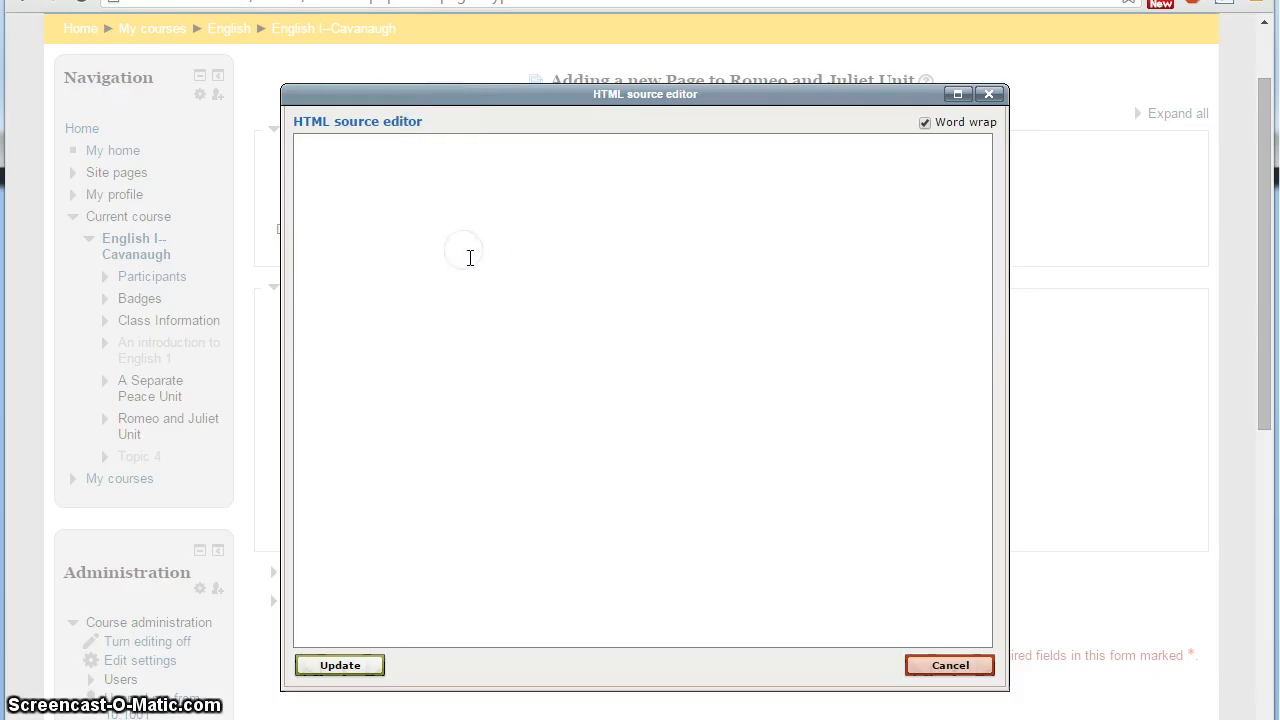
pyautogui.write('<iframe src="https://quizlet.com/36792031/flashcards/embedv2" height="410" width="100%" style="border:0;"></iframe>')
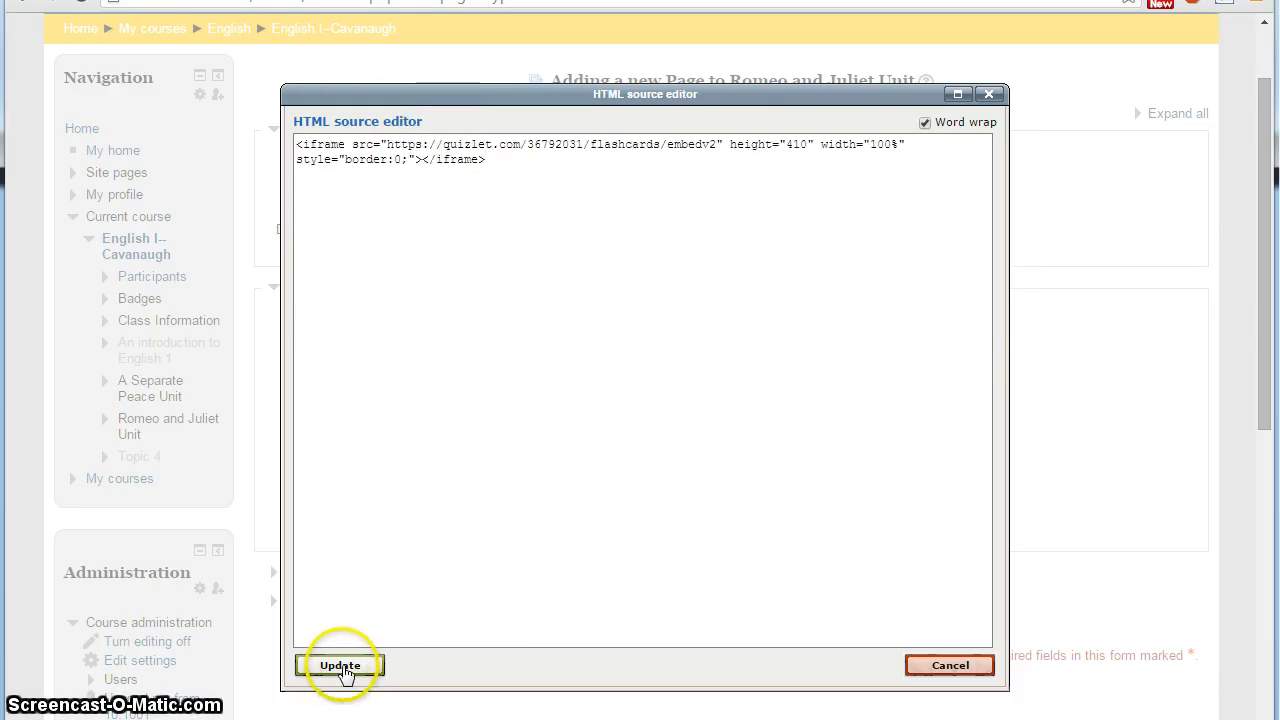
pyautogui.click(340, 665)
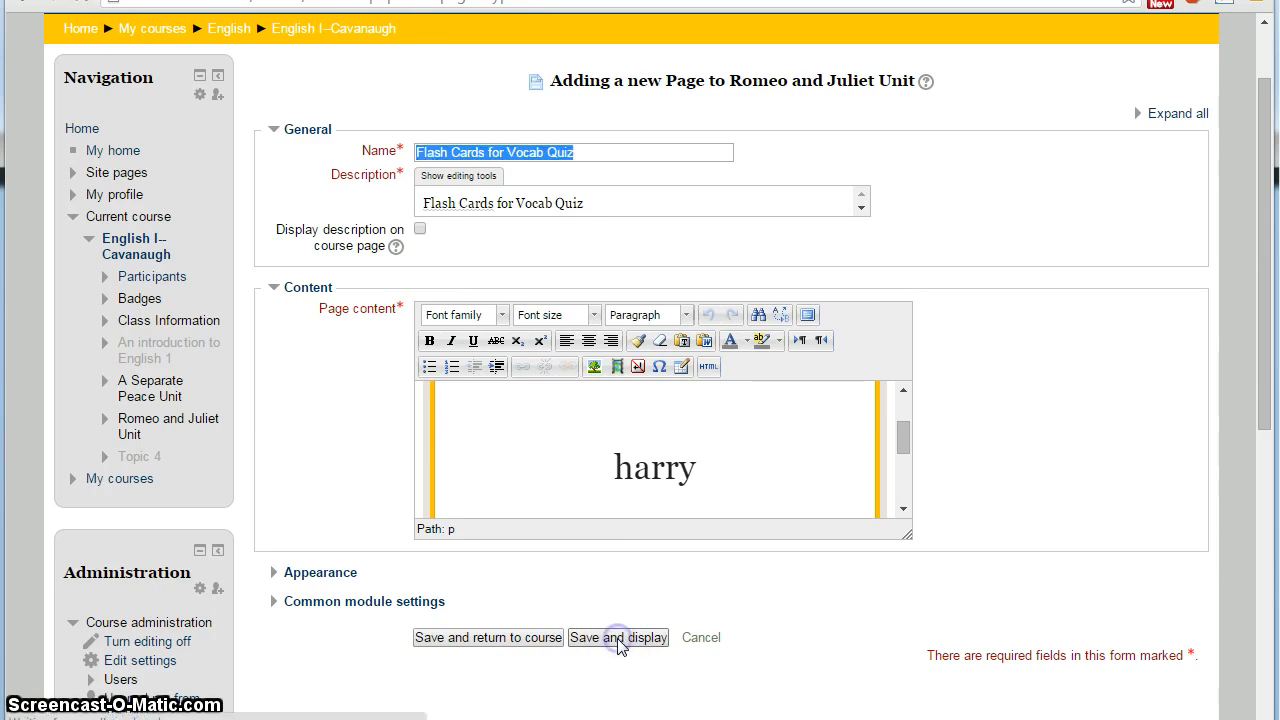
# Step: Save and display the page, then reopen it from the English I--Cavanaugh course page
pyautogui.click(617, 637)
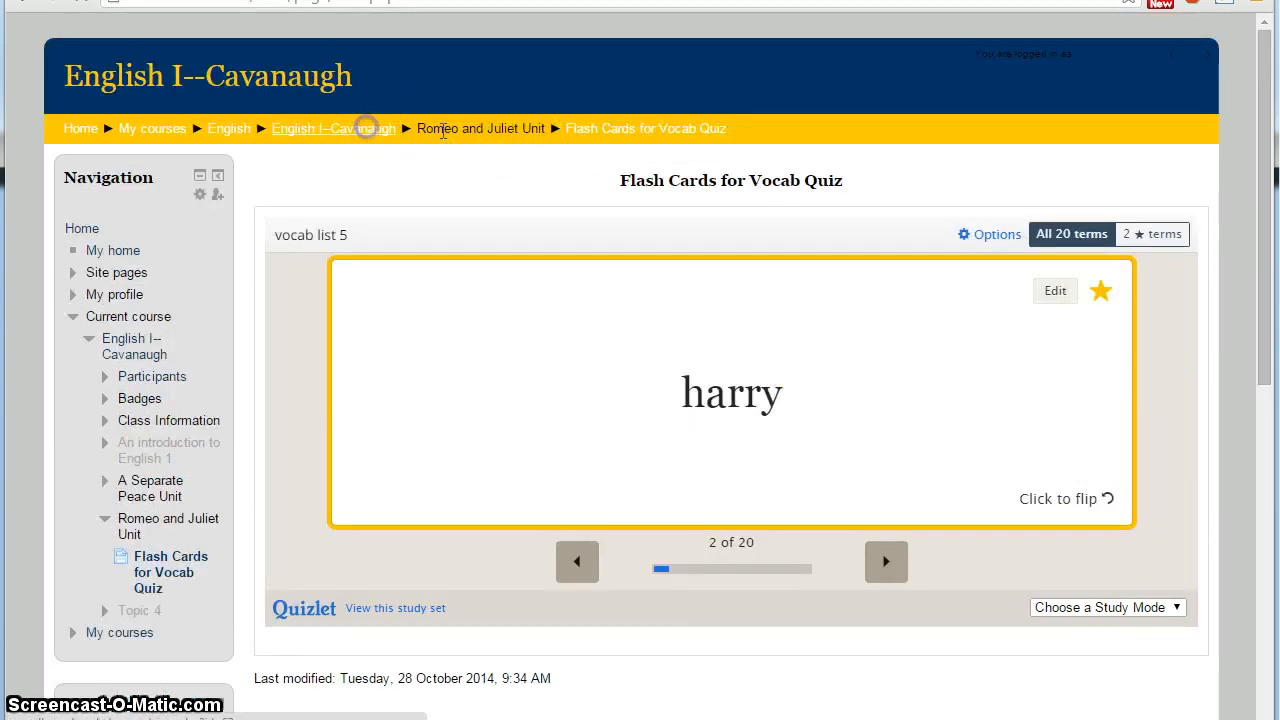
pyautogui.click(333, 128)
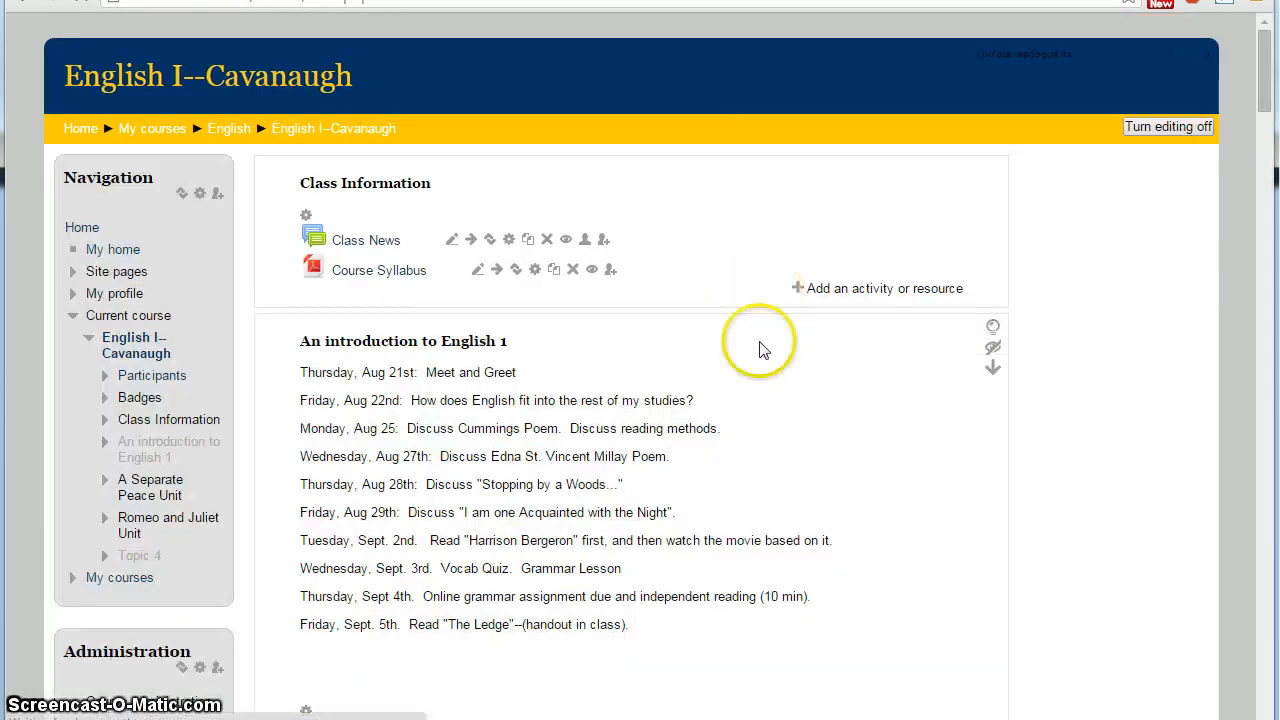
pyautogui.scroll(-3)
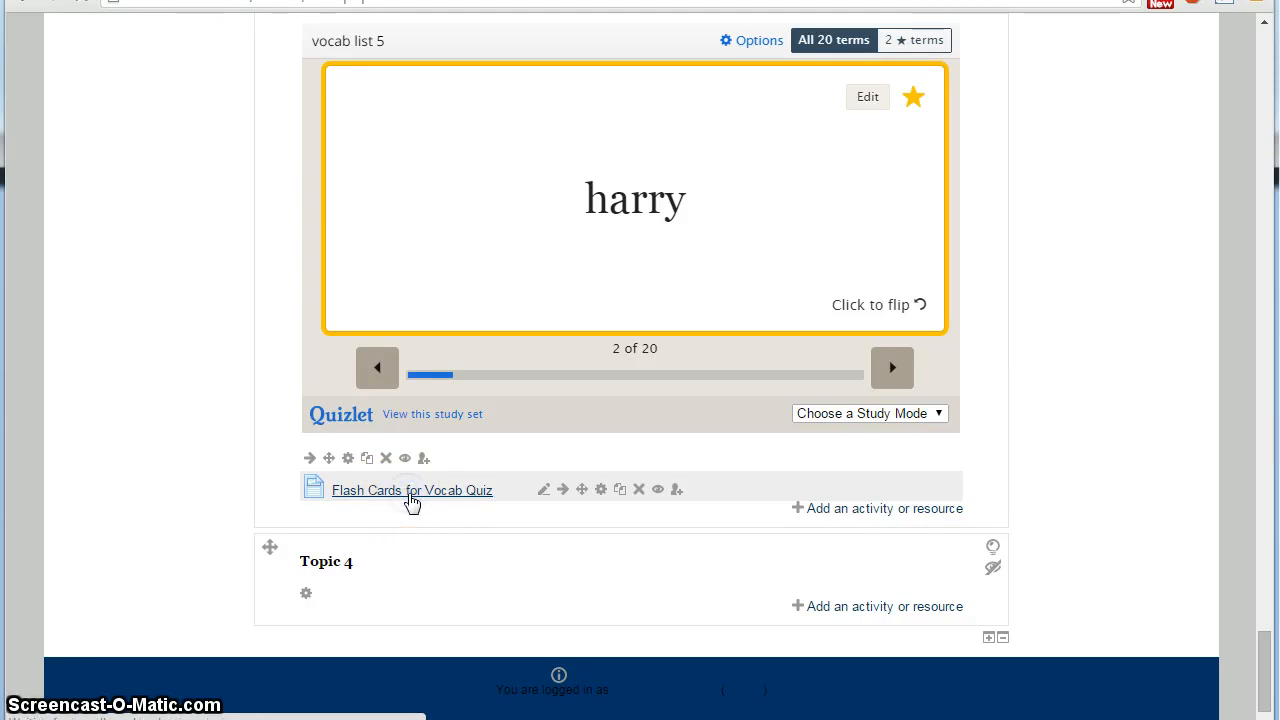
pyautogui.click(411, 490)
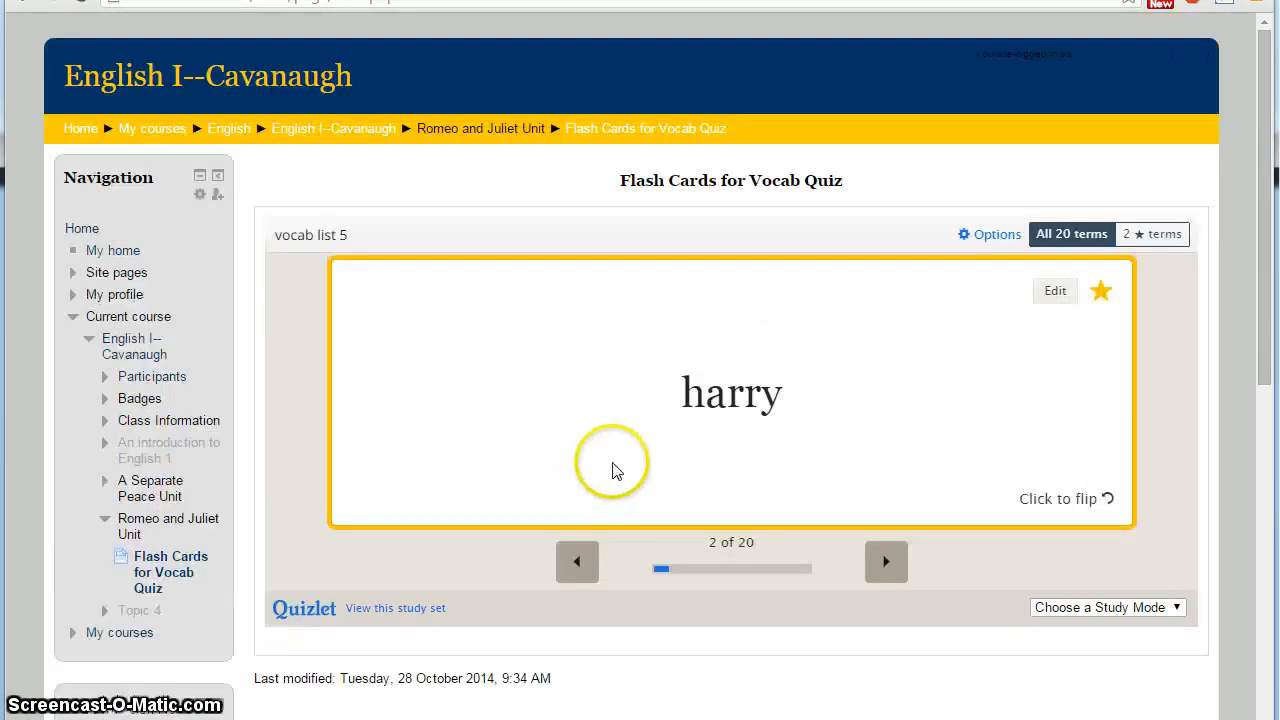
pyautogui.moveTo(681, 428)
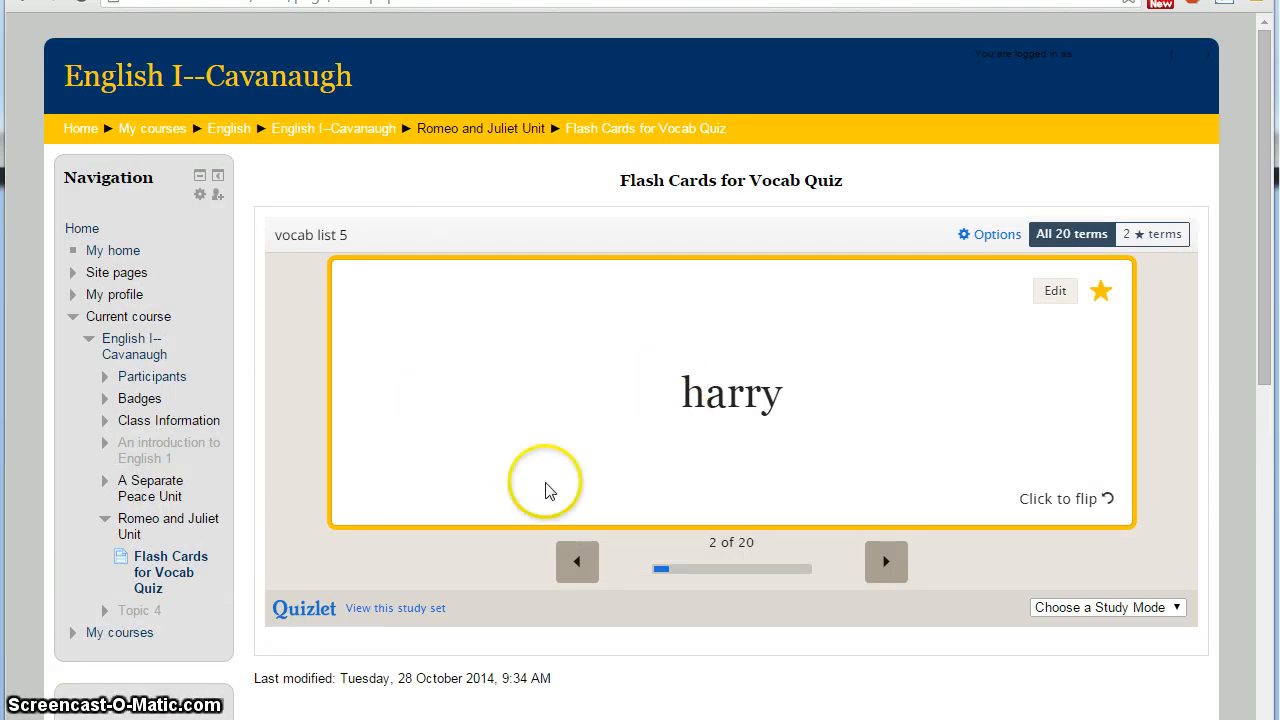
pyautogui.moveTo(478, 530)
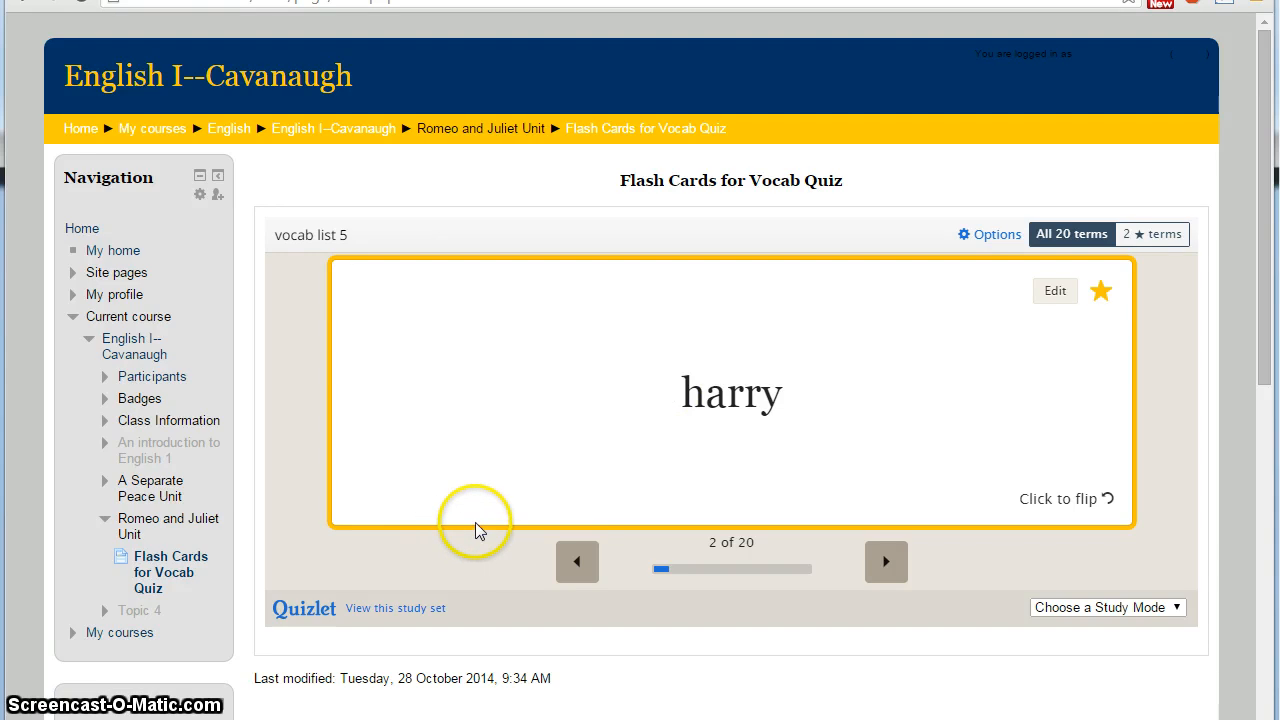
pyautogui.scroll(-3)
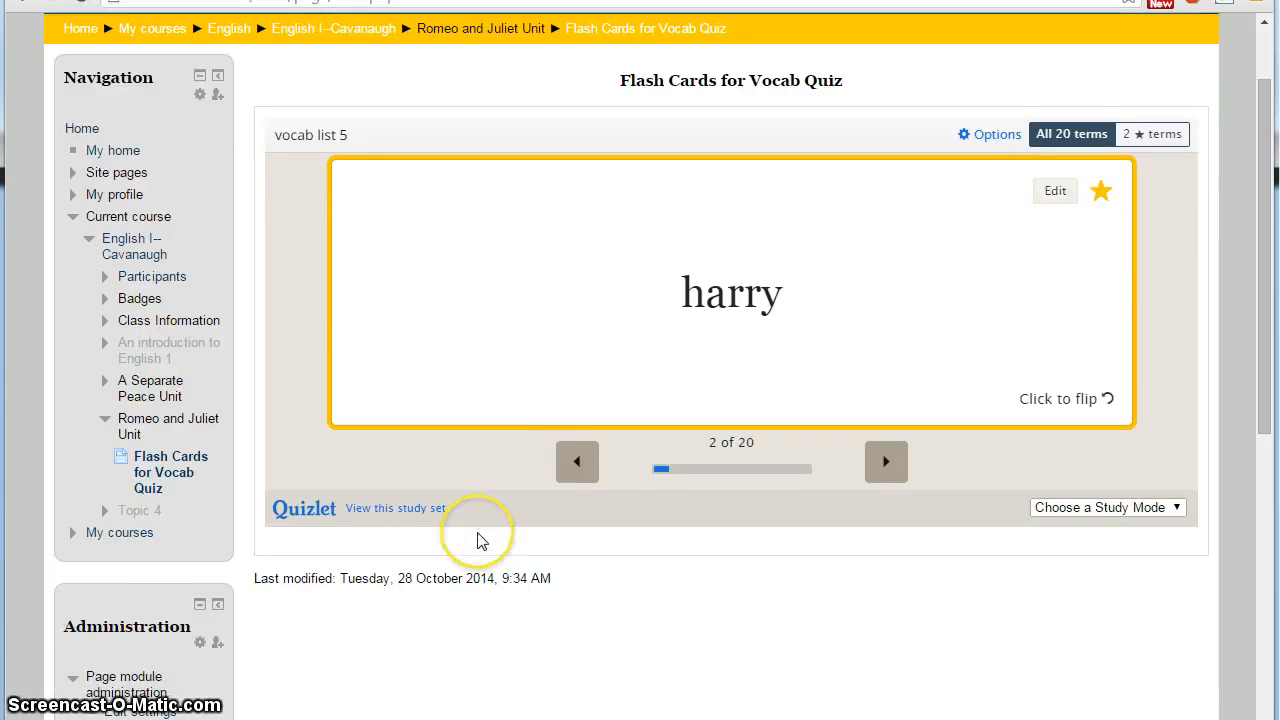